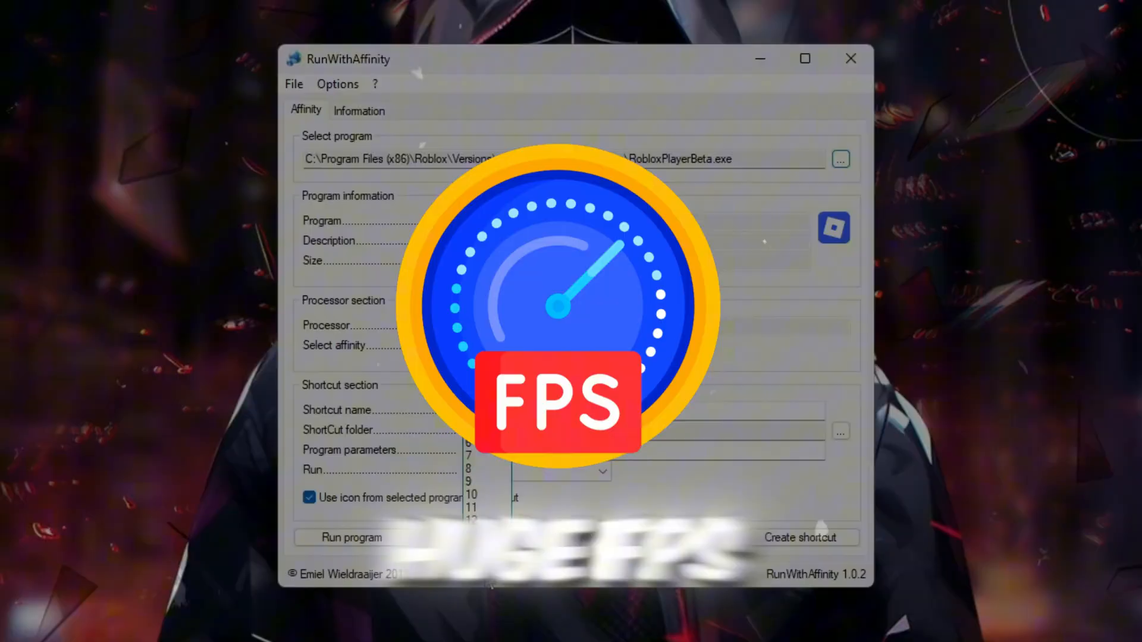
- Boost Roblox in GearUP Booster and check its automatic server region and node
{"action": "left_click", "coordinate": [350, 537]}
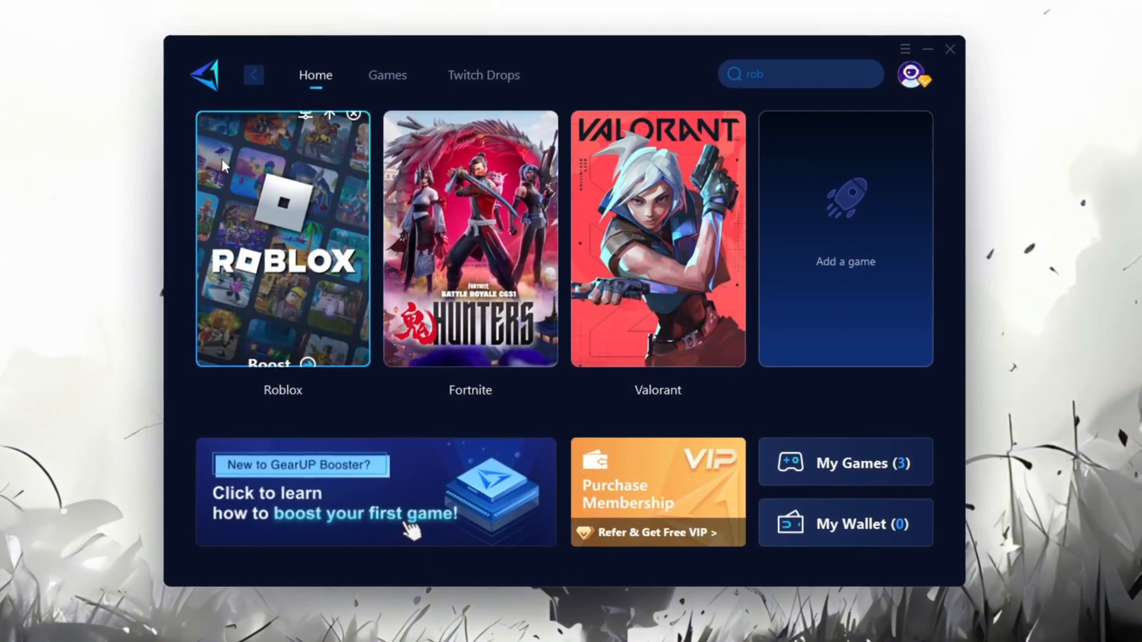
{"action": "left_click", "coordinate": [283, 237]}
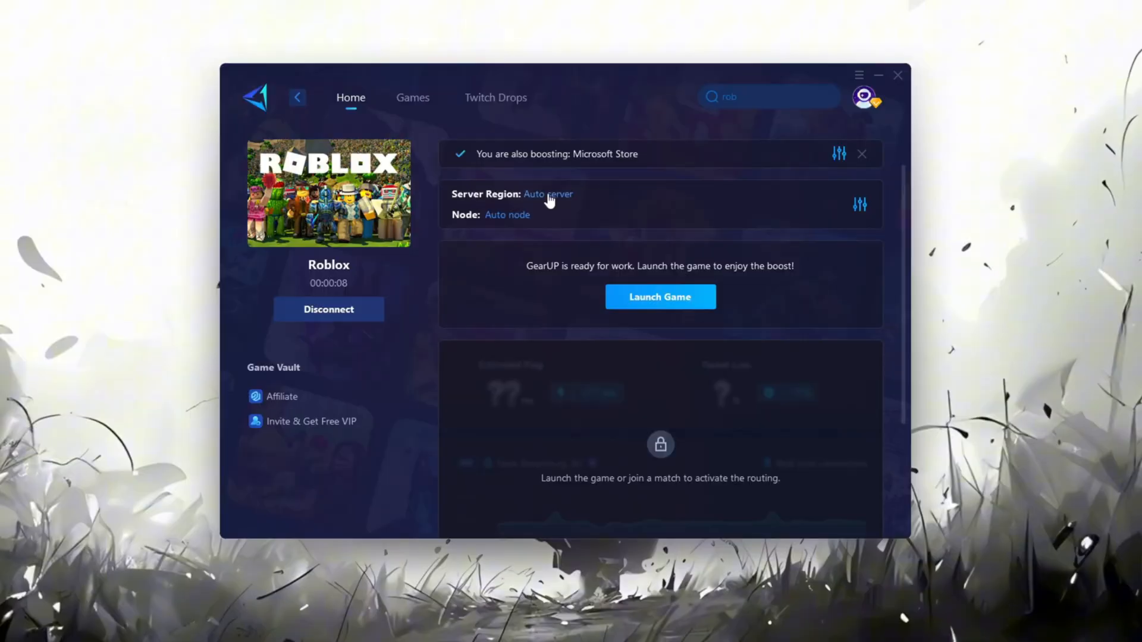
{"action": "left_click", "coordinate": [547, 194]}
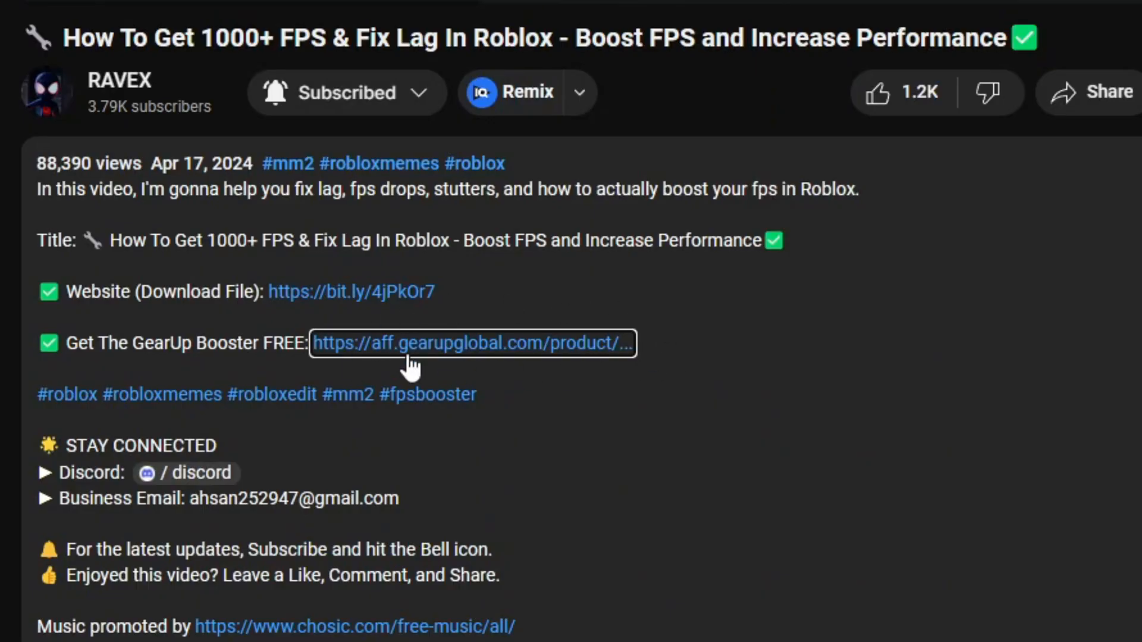
{"action": "mouse_move", "coordinate": [455, 364]}
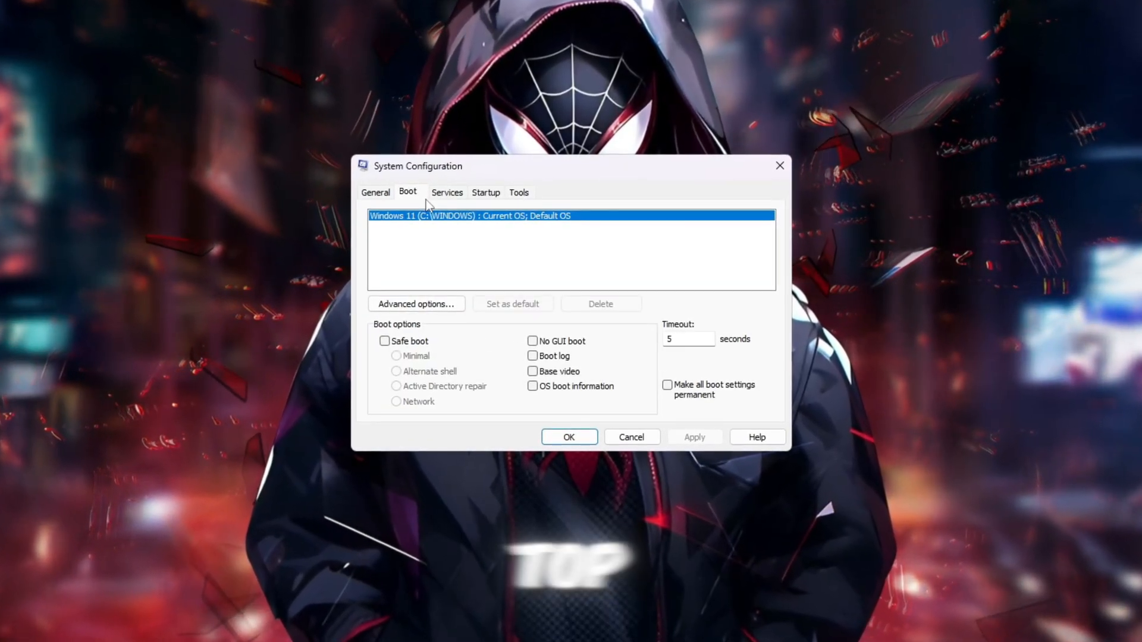
- Set the advanced boot options to 16 processors, confirm, and close System Configuration
{"action": "left_click", "coordinate": [416, 304]}
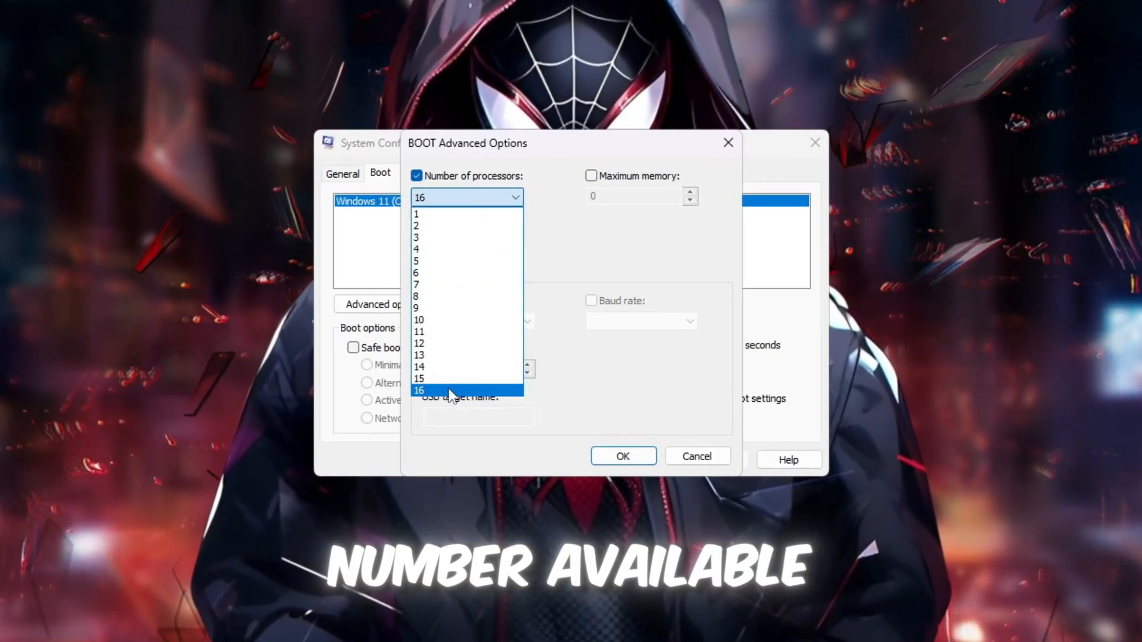
{"action": "left_click", "coordinate": [419, 390]}
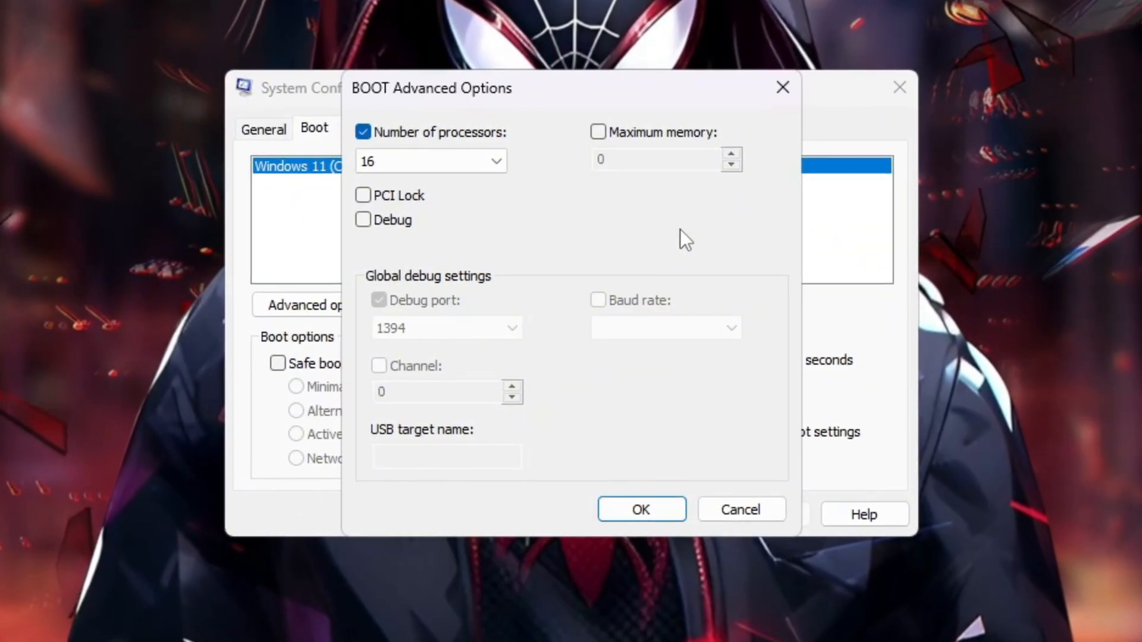
{"action": "left_click", "coordinate": [639, 509]}
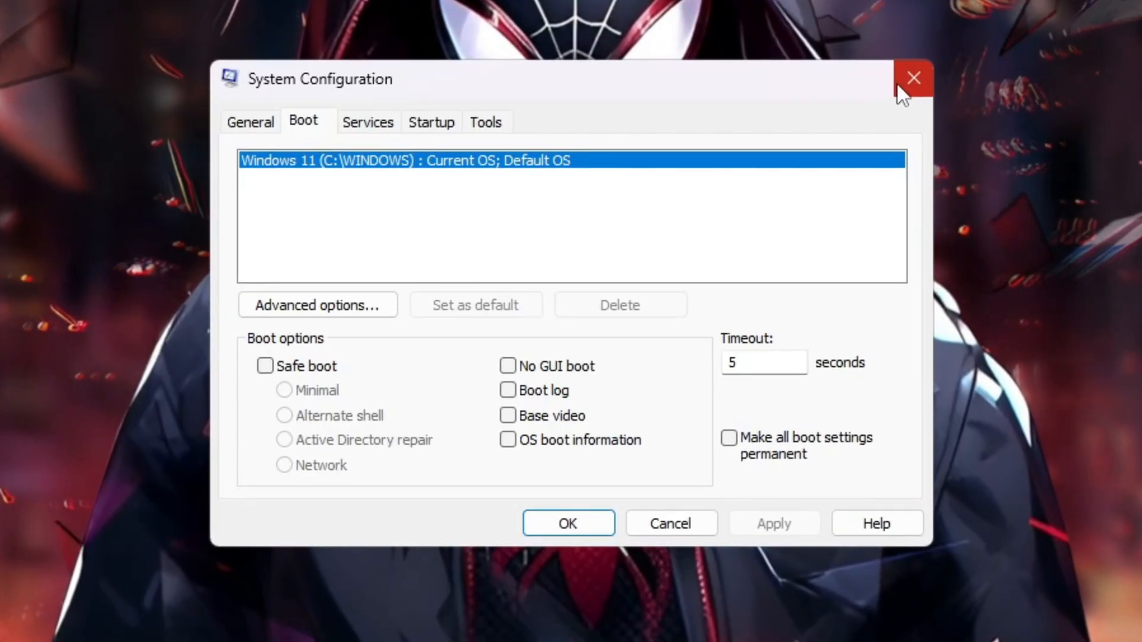
{"action": "mouse_move", "coordinate": [914, 86]}
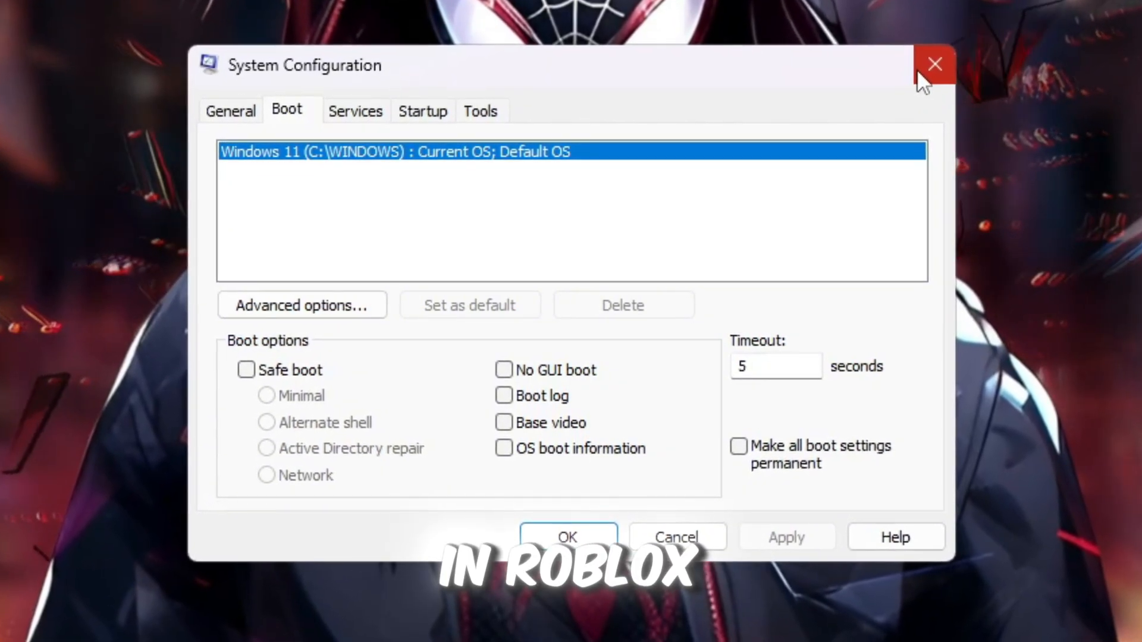
{"action": "left_click", "coordinate": [935, 65]}
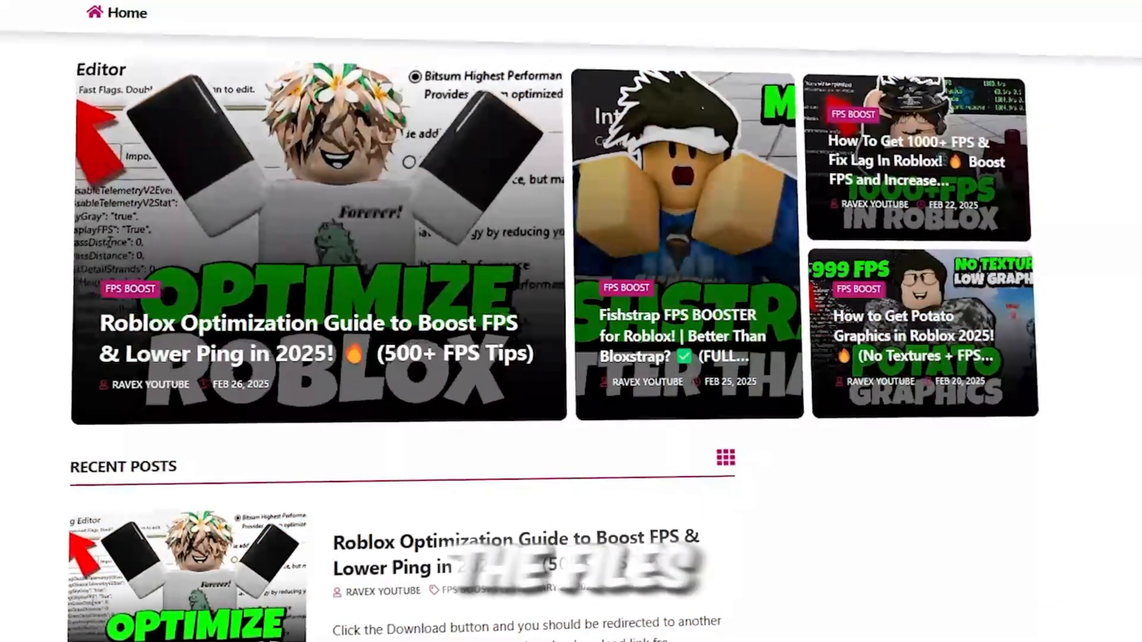
- Open the 1-Run With Affinity folder and select RunWithAffinity.exe
{"action": "scroll", "scroll_direction": "down", "scroll_amount": 3}
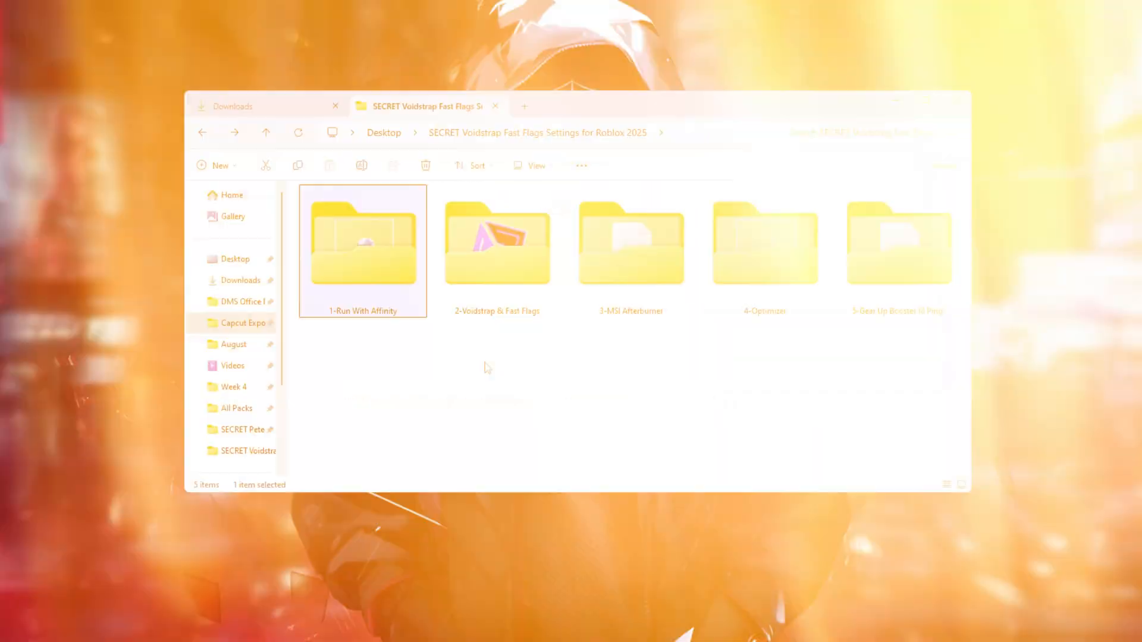
{"action": "double_click", "coordinate": [363, 243]}
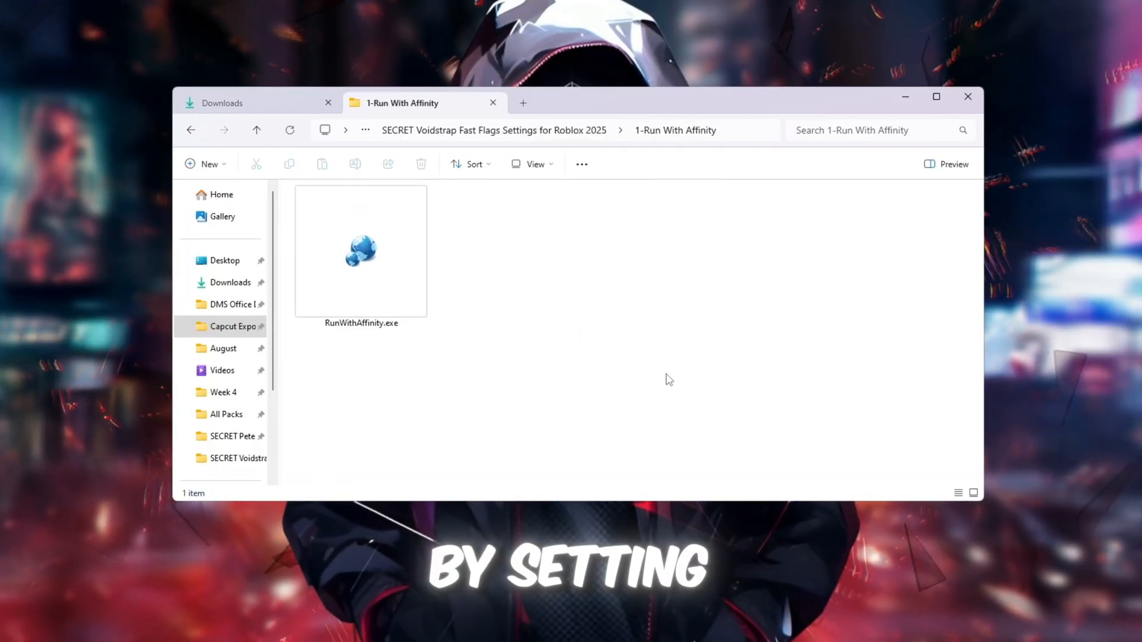
{"action": "left_click", "coordinate": [361, 251]}
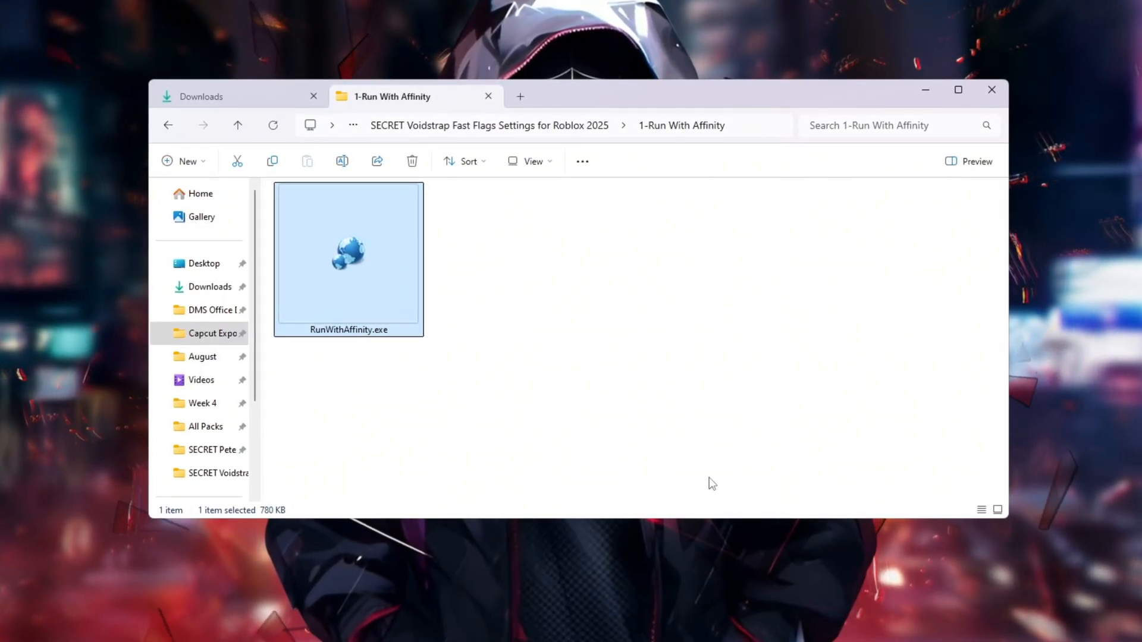
- Launch RunWithAffinity and choose RobloxPlayerBeta.exe as the program to run
{"action": "double_click", "coordinate": [347, 255]}
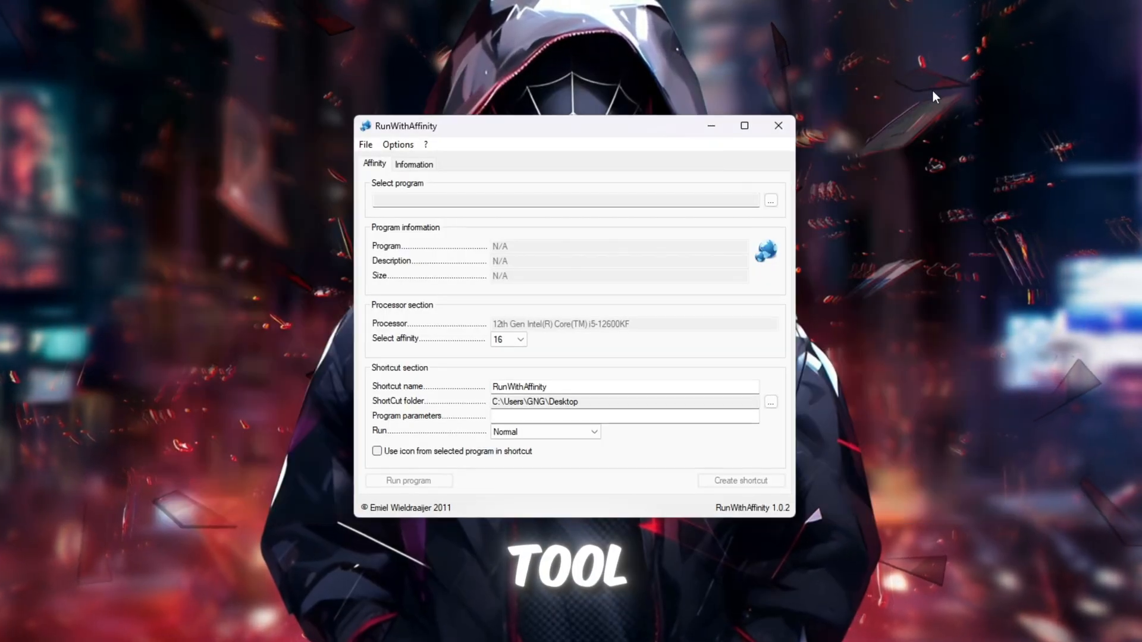
{"action": "left_click_drag", "start_coordinate": [510, 126], "coordinate": [509, 94]}
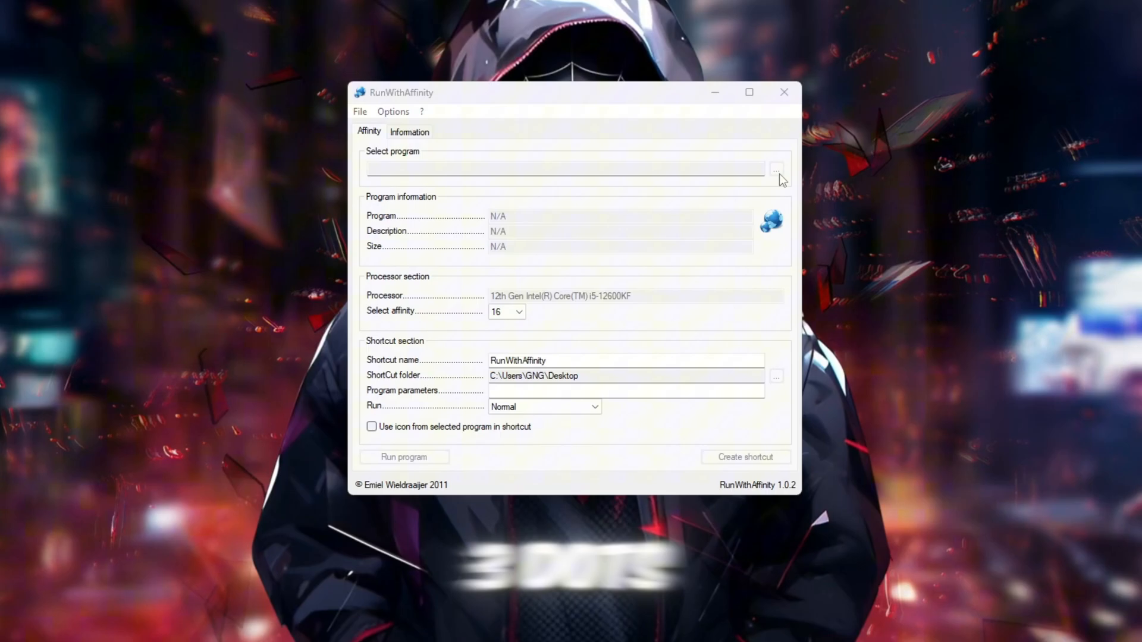
{"action": "left_click", "coordinate": [776, 169]}
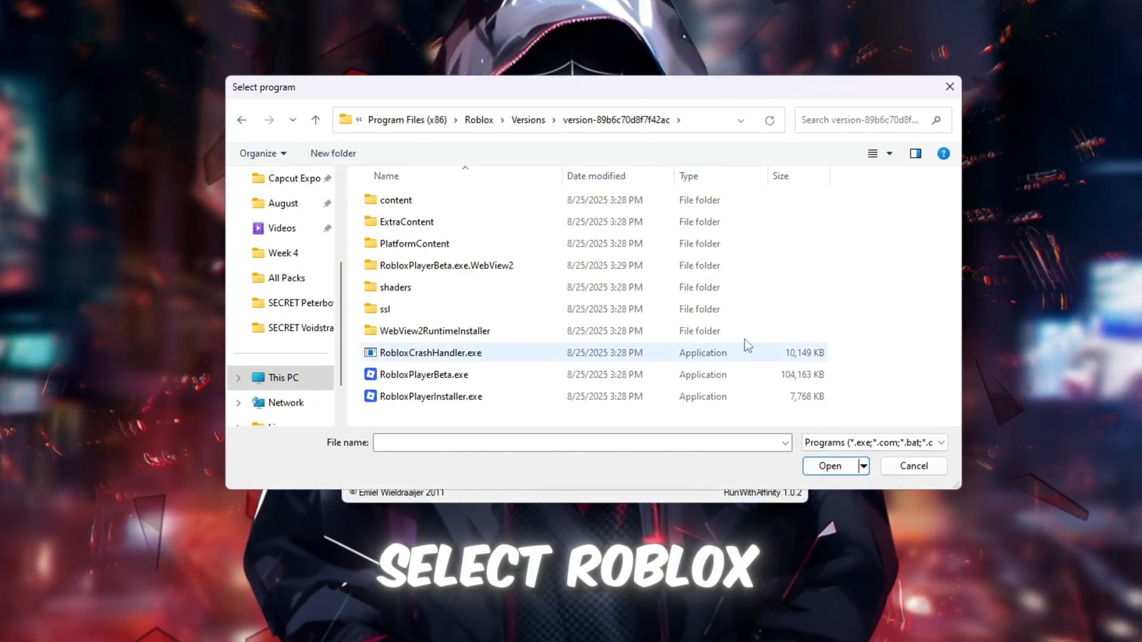
{"action": "left_click", "coordinate": [423, 374]}
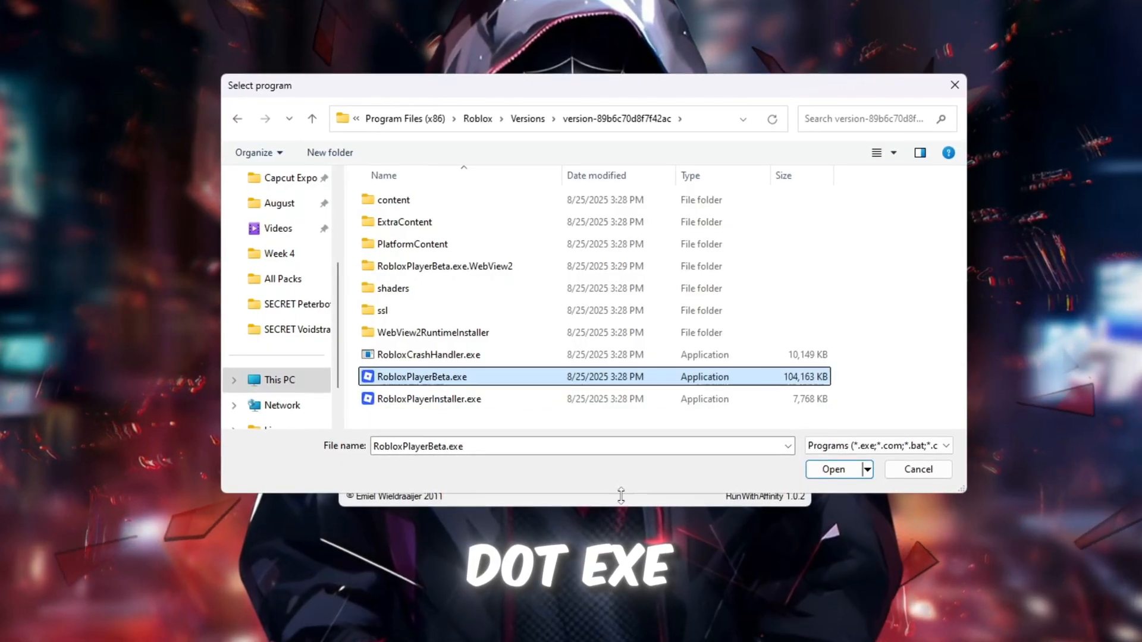
{"action": "left_click", "coordinate": [832, 469]}
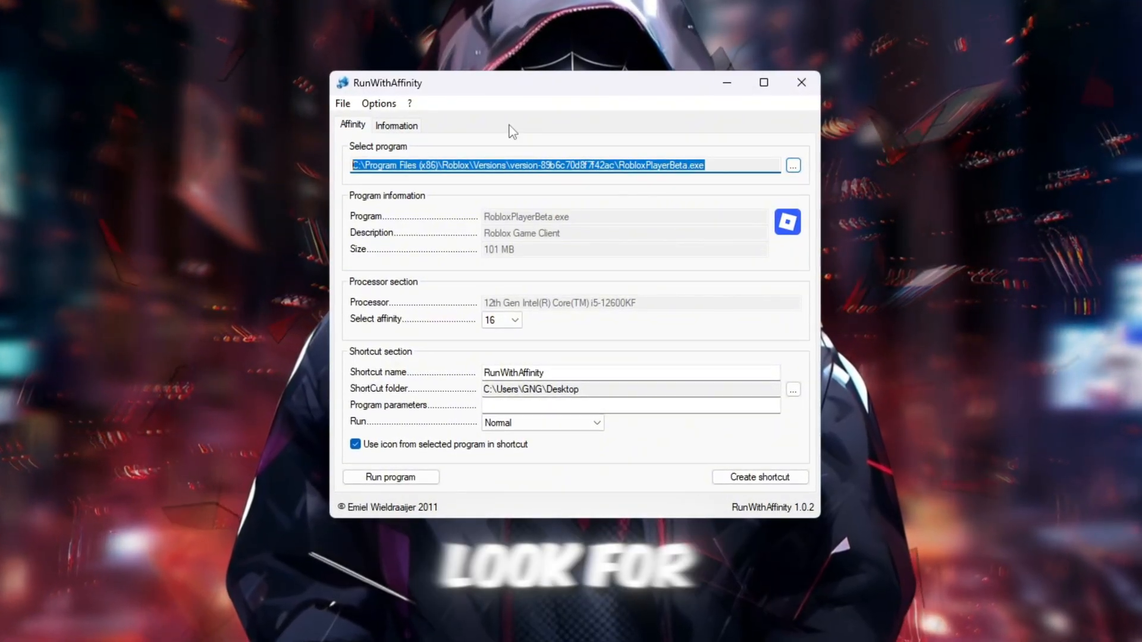
- Create the maximized, 16-core Roblox High Perf shortcut, then close the tool
{"action": "left_click", "coordinate": [513, 321]}
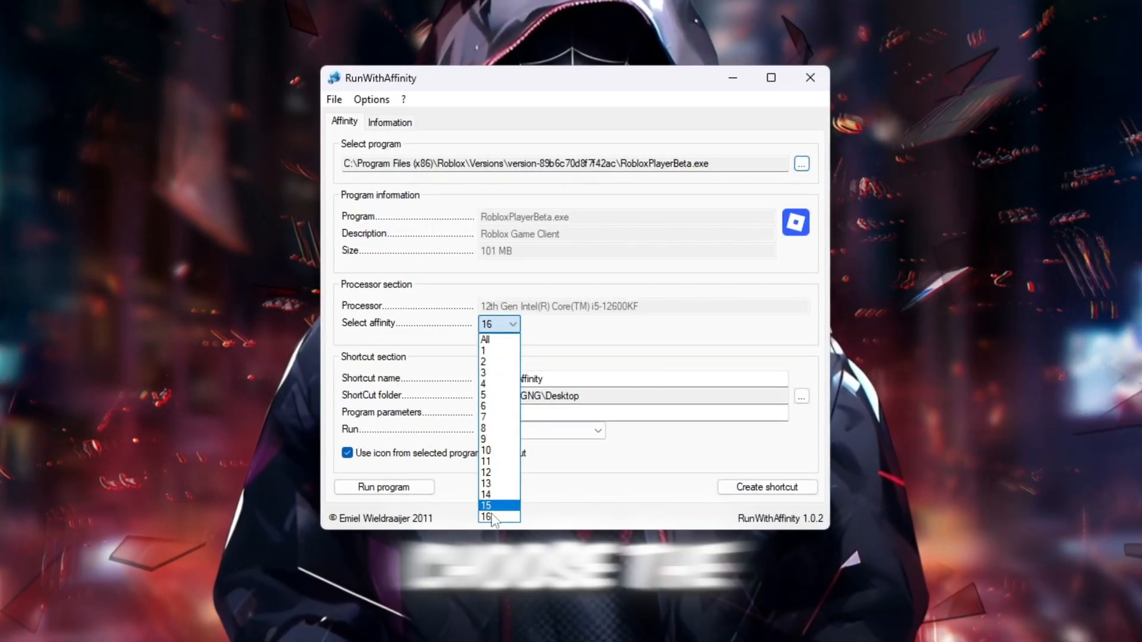
{"action": "left_click", "coordinate": [485, 517]}
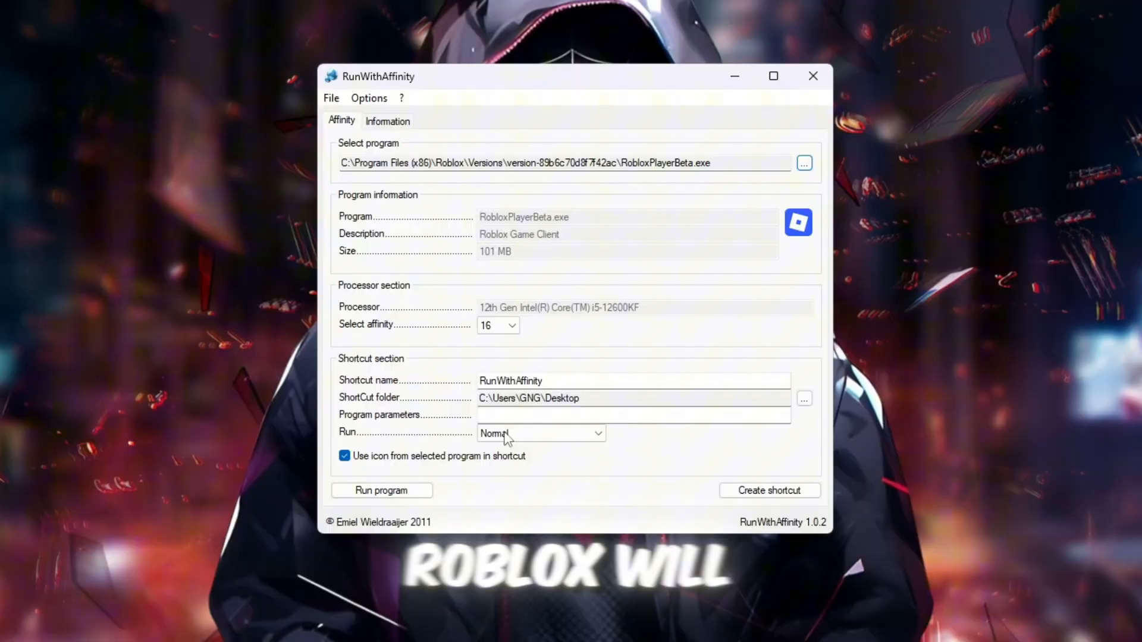
{"action": "mouse_move", "coordinate": [498, 327]}
{"action": "type", "text": "Roblox High Perf"}
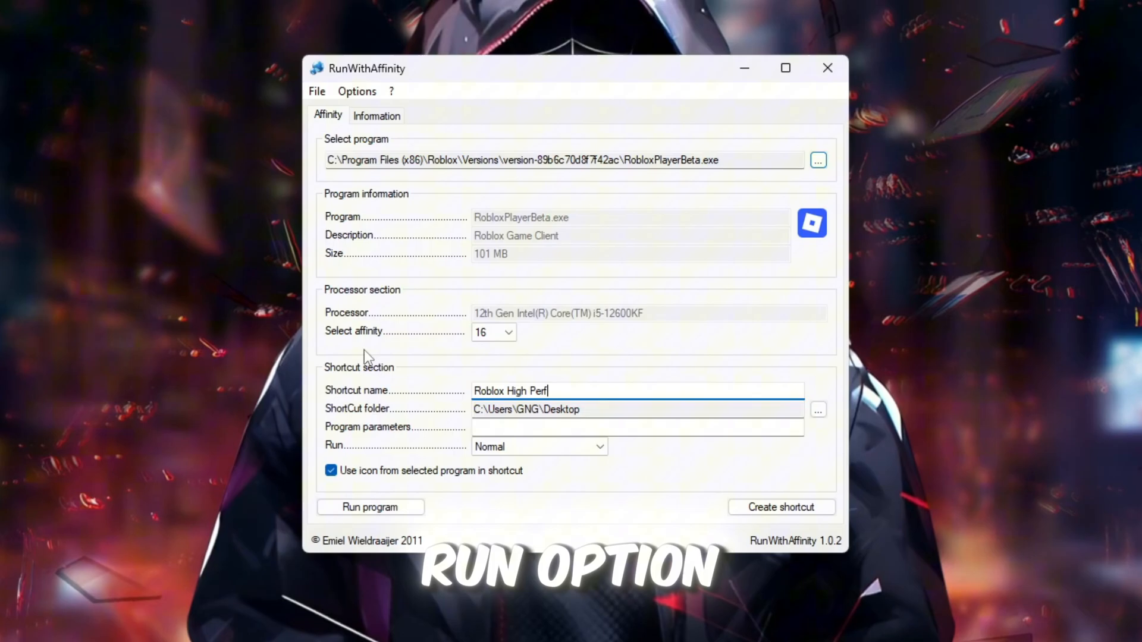
{"action": "left_click", "coordinate": [538, 447]}
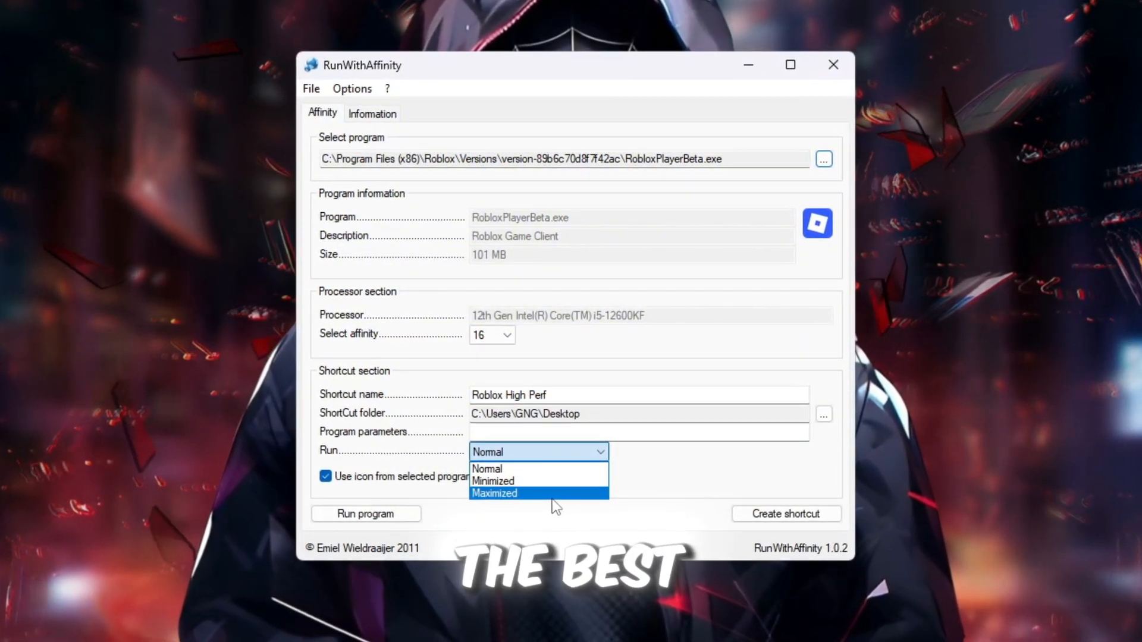
{"action": "left_click", "coordinate": [495, 493]}
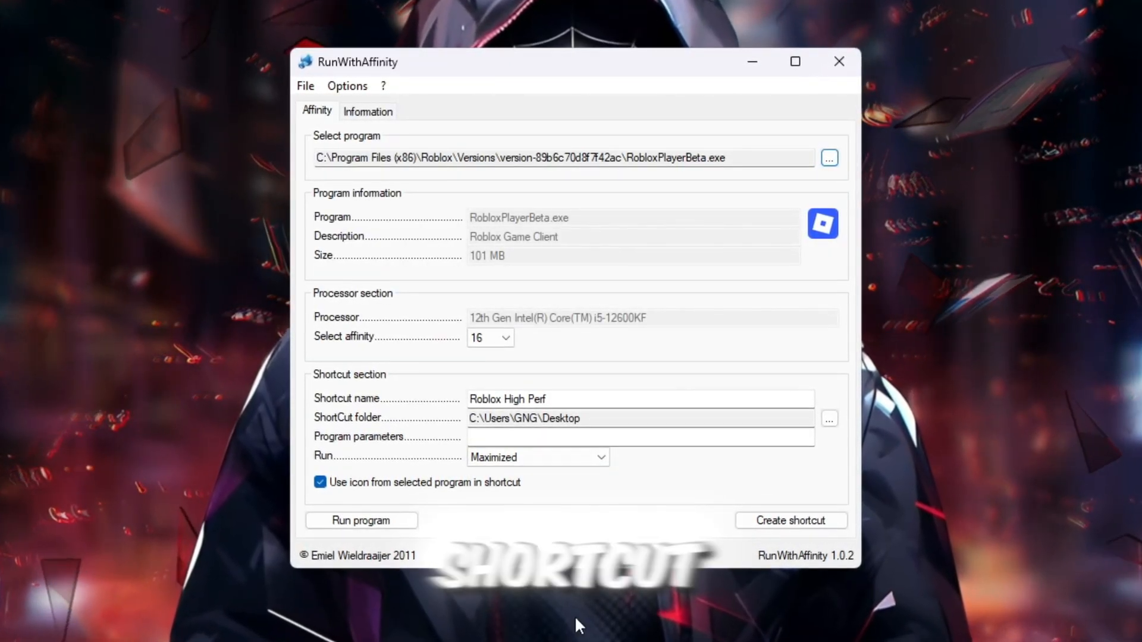
{"action": "left_click", "coordinate": [790, 520]}
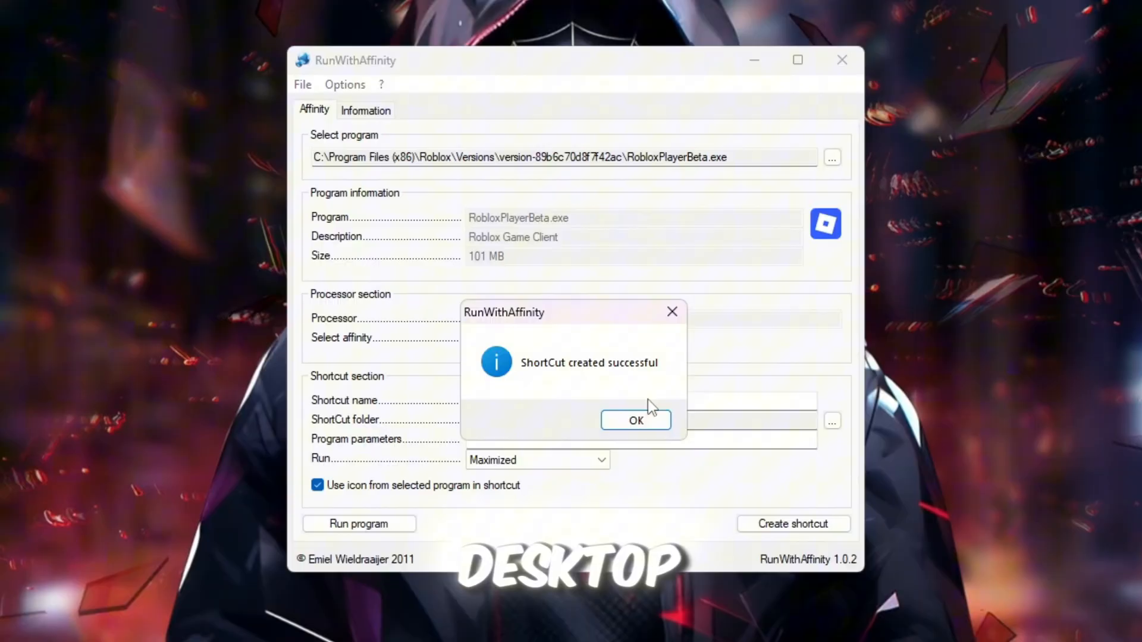
{"action": "left_click", "coordinate": [635, 421]}
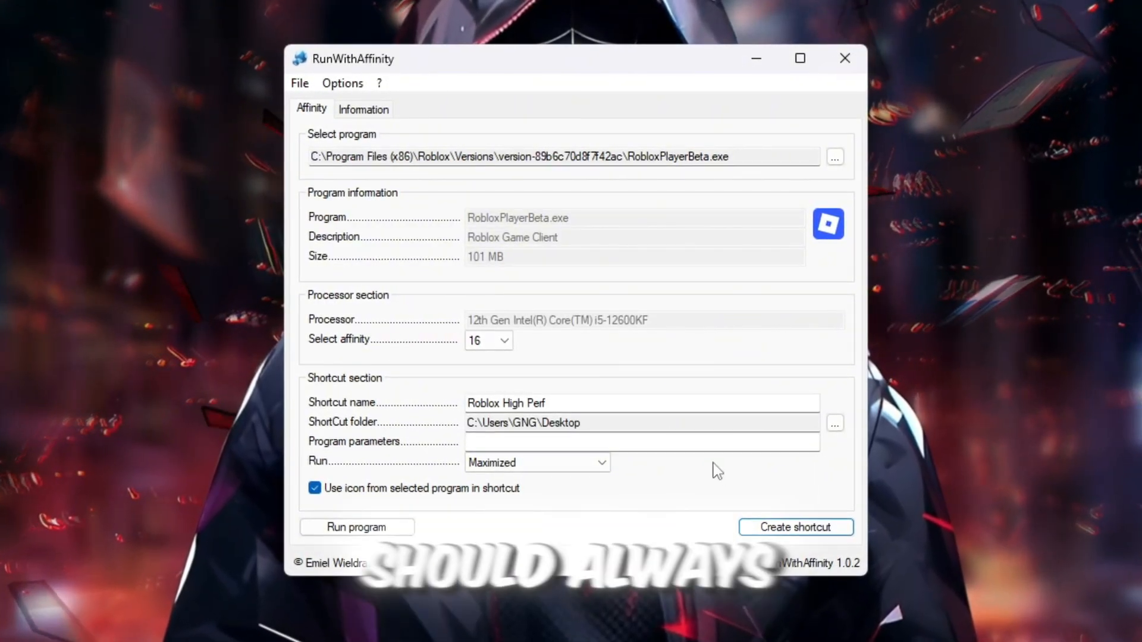
{"action": "mouse_move", "coordinate": [846, 57]}
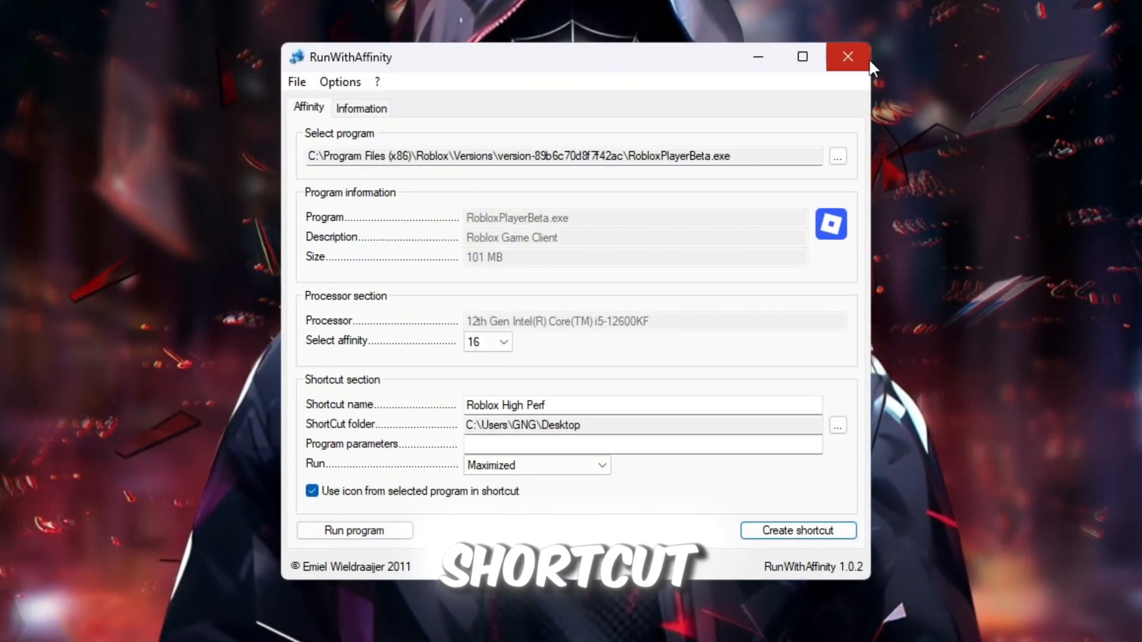
{"action": "left_click", "coordinate": [847, 57]}
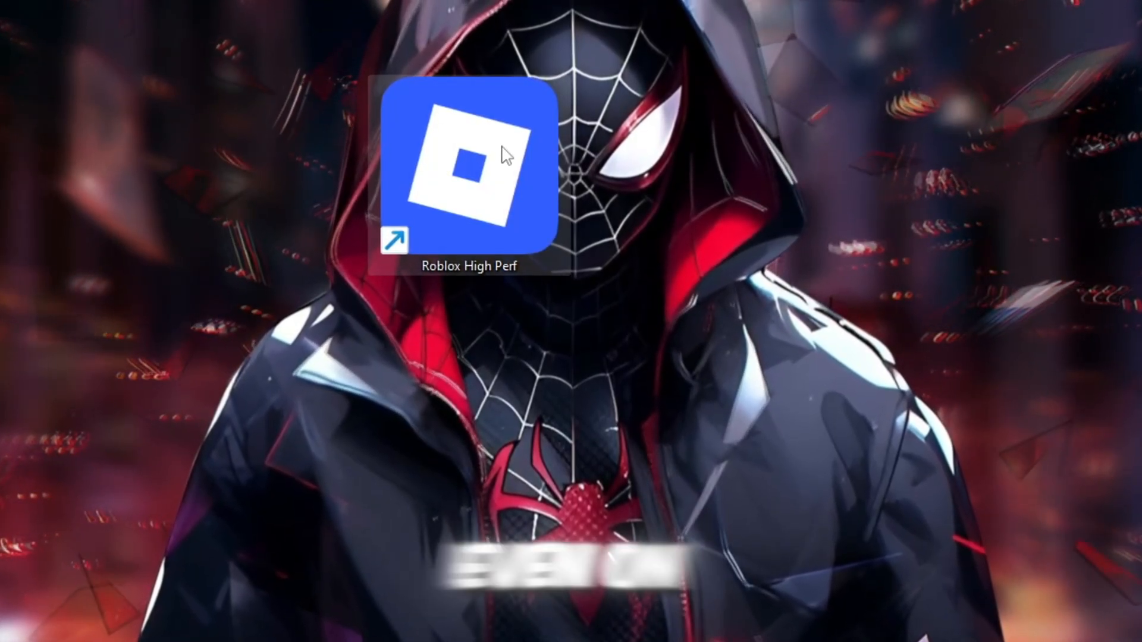
- Launch Roblox High Perf, open the 2-Voidstrap & Fast Flags folder, and search Voidstrap
{"action": "double_click", "coordinate": [467, 168]}
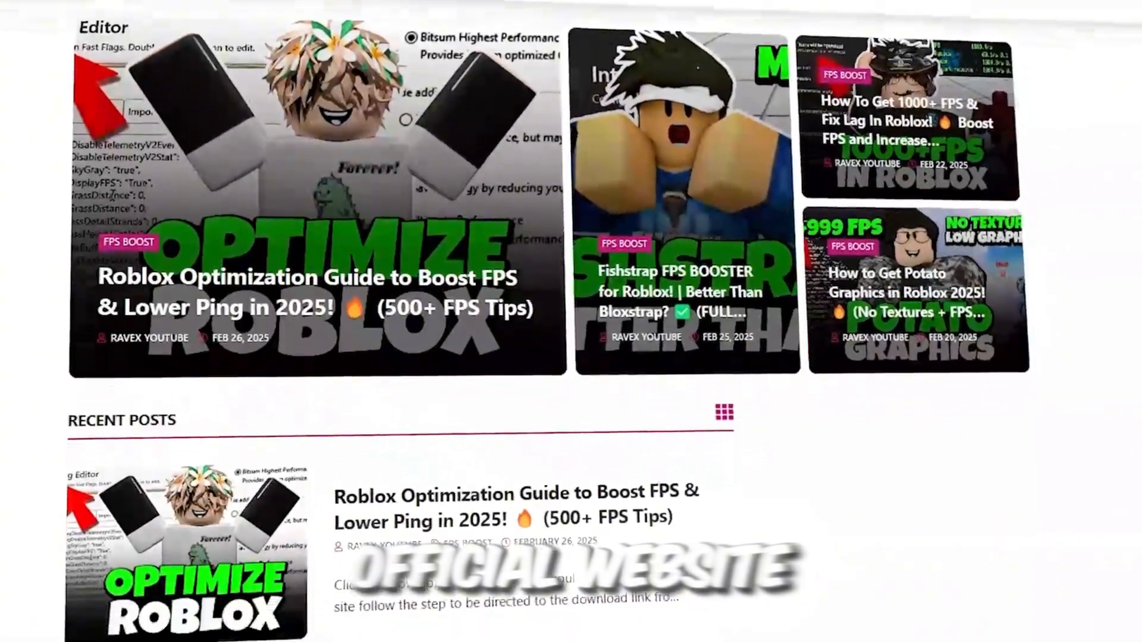
{"action": "scroll", "scroll_direction": "down", "scroll_amount": 3}
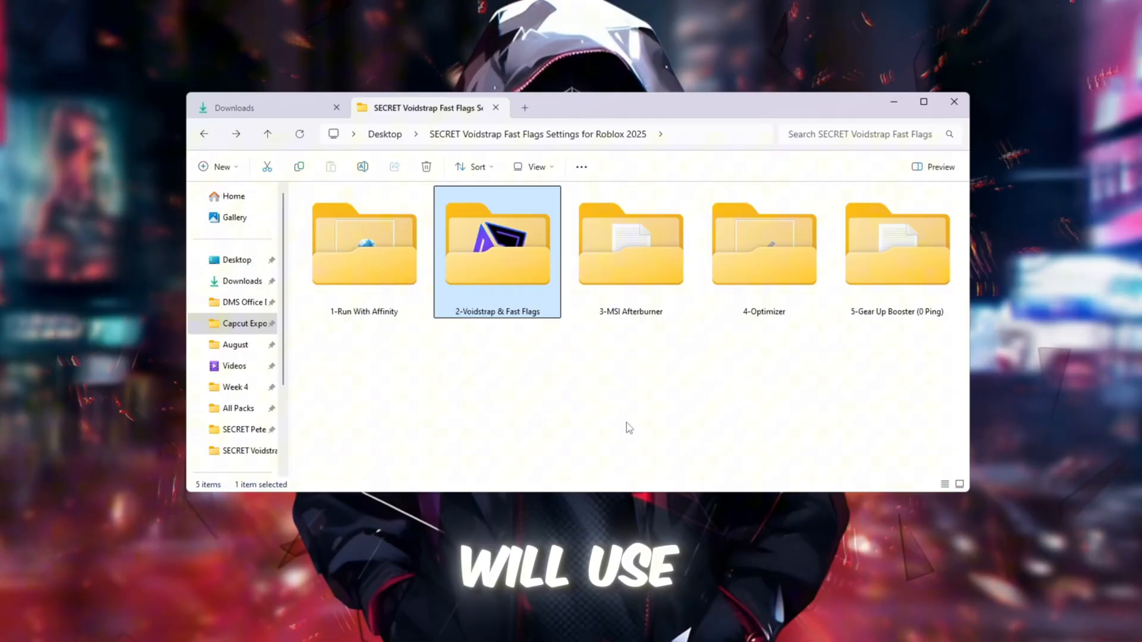
{"action": "double_click", "coordinate": [497, 243]}
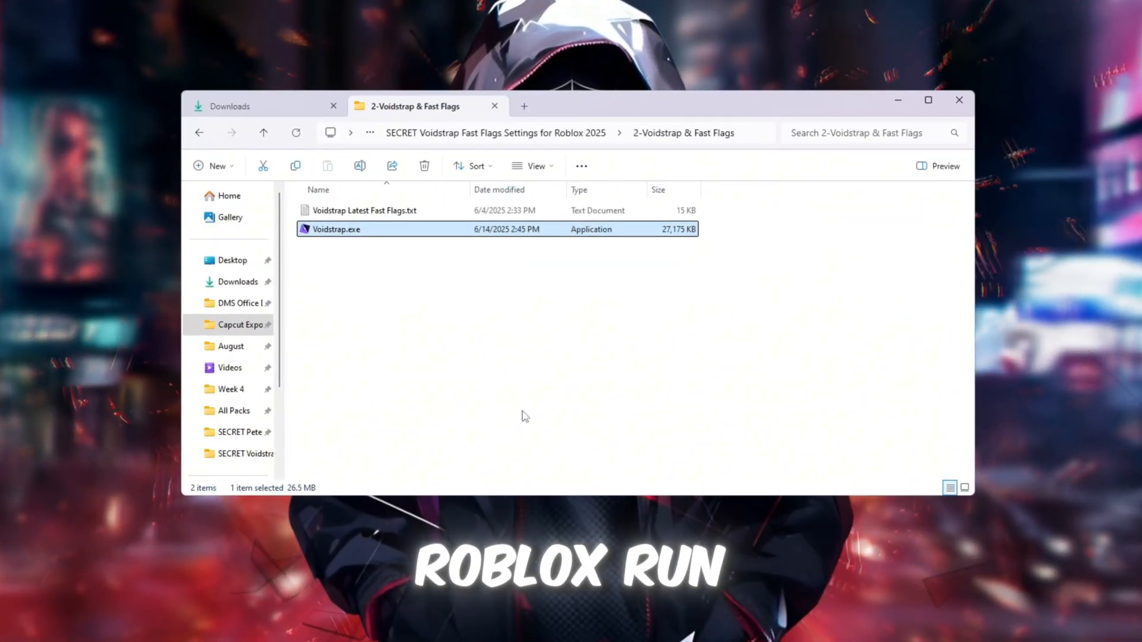
{"action": "left_click", "coordinate": [532, 166]}
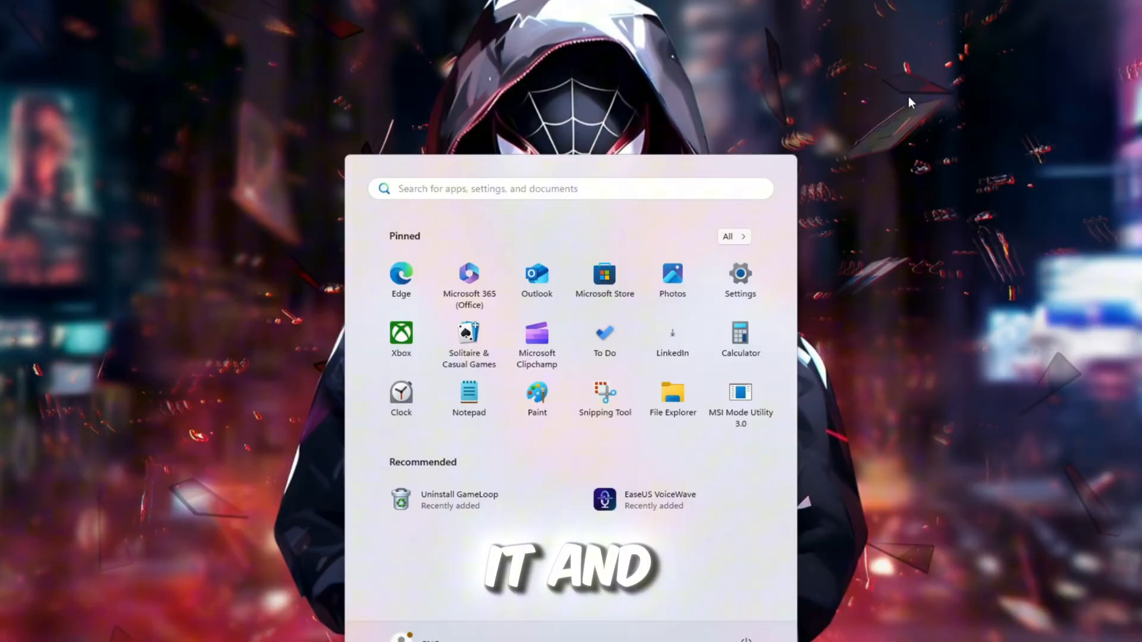
{"action": "type", "text": "Voidstrap"}
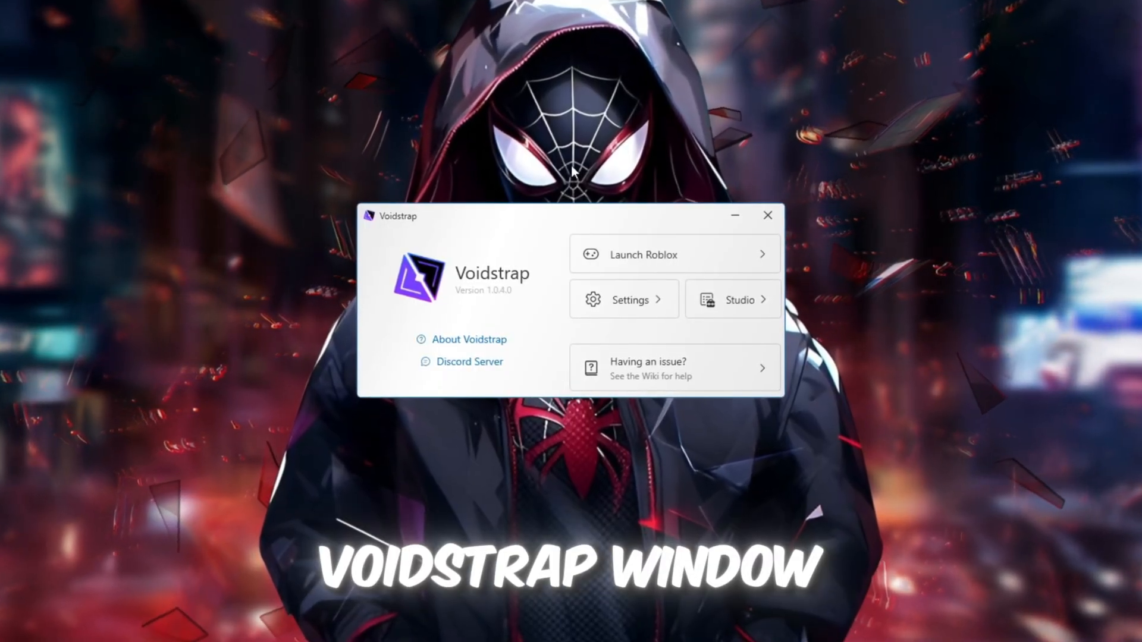
- In Voidstrap settings, open the FastFlag Editor and choose Add new
{"action": "left_click", "coordinate": [623, 299]}
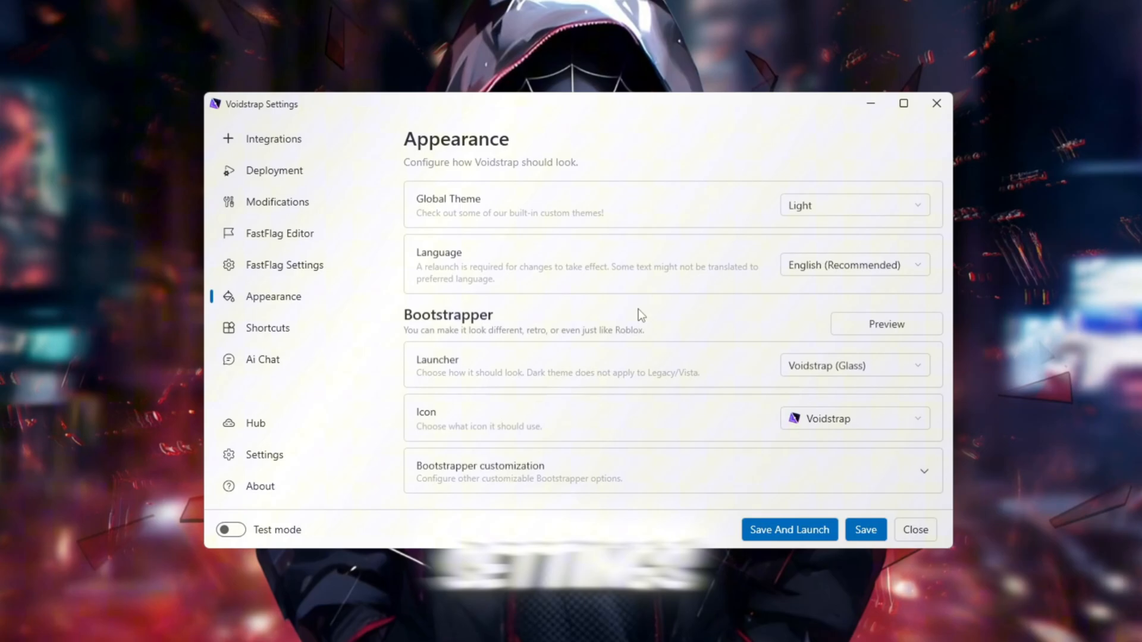
{"action": "left_click", "coordinate": [274, 138]}
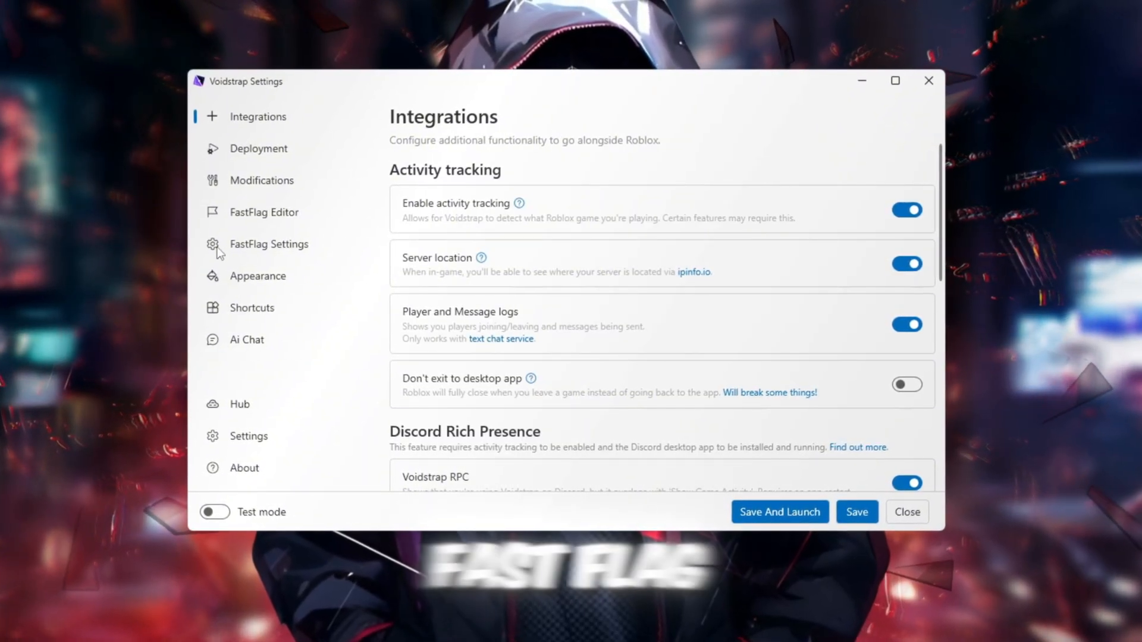
{"action": "left_click", "coordinate": [266, 211]}
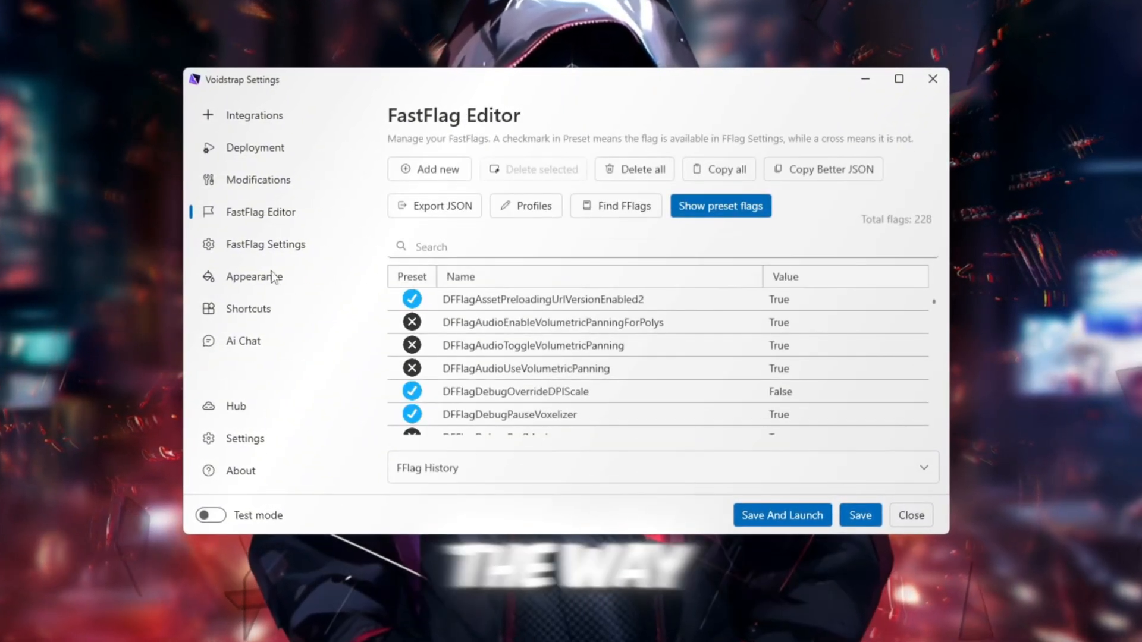
{"action": "scroll", "scroll_direction": "down", "scroll_amount": 3}
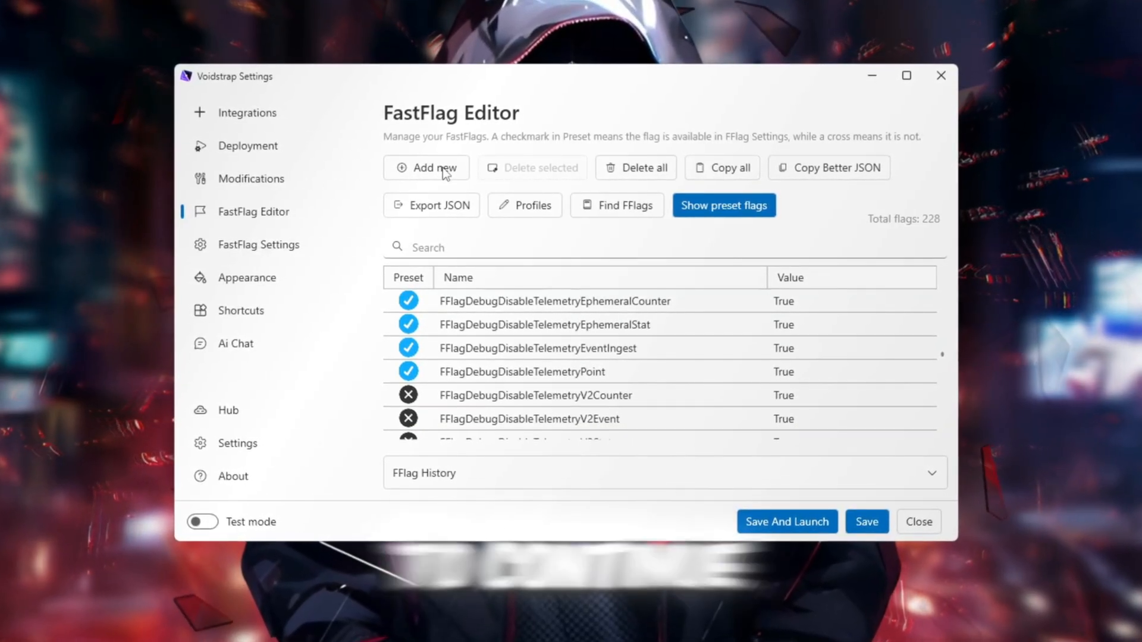
{"action": "left_click", "coordinate": [426, 167]}
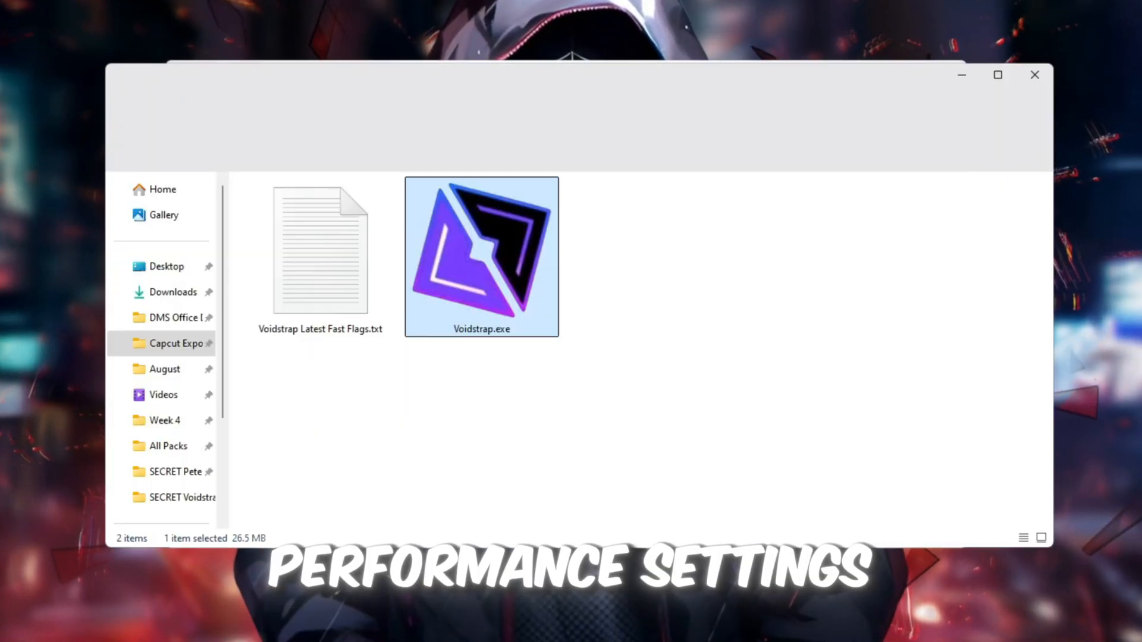
- Open Voidstrap Latest Fast Flags.txt in Notepad to copy its flag list
{"action": "left_click", "coordinate": [319, 251]}
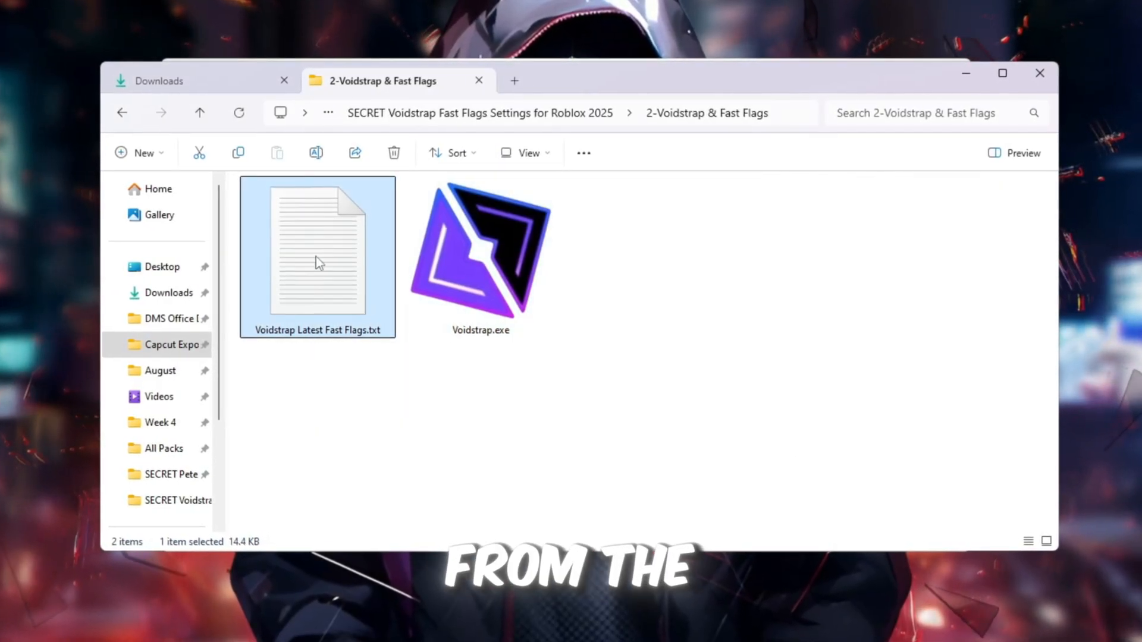
{"action": "double_click", "coordinate": [317, 247]}
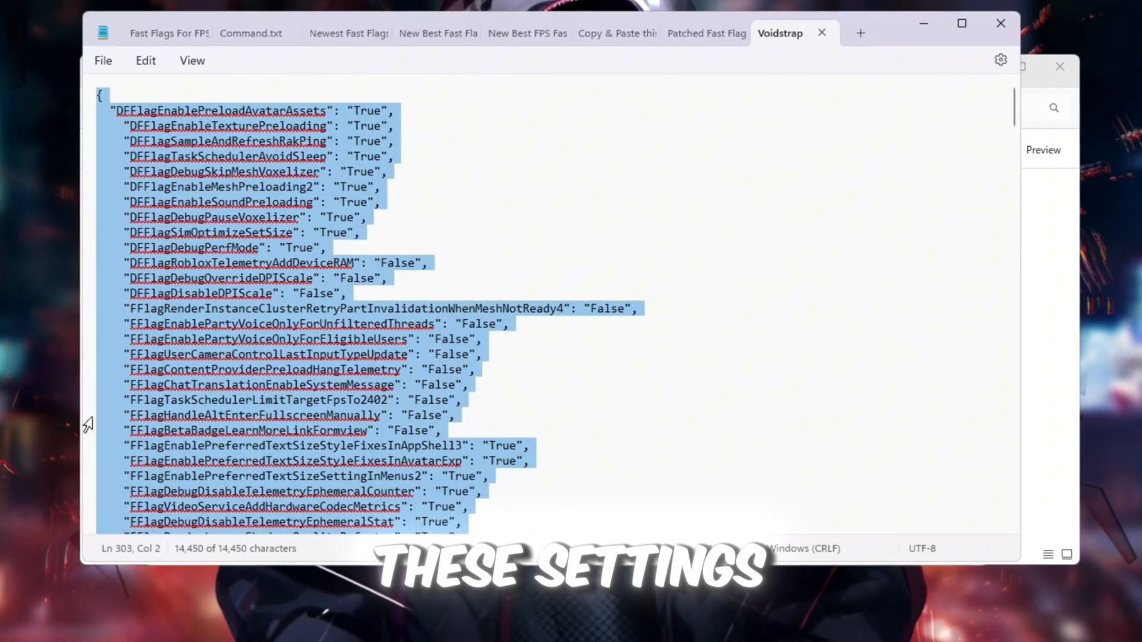
{"action": "scroll", "scroll_direction": "down", "scroll_amount": 3}
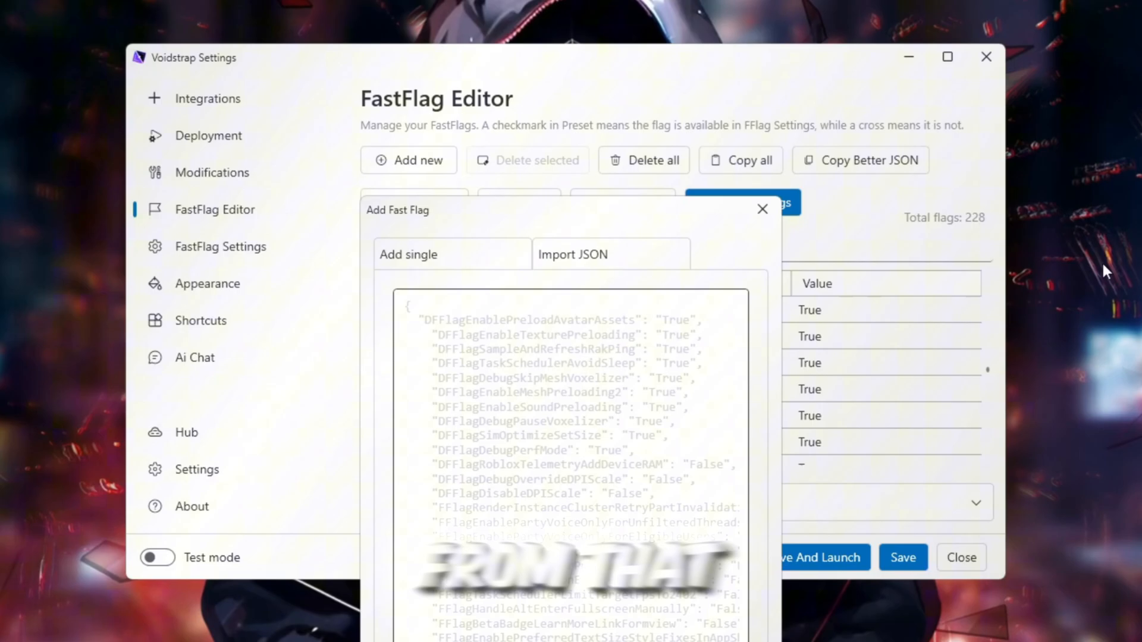
- Paste the flag list into Import JSON, confirm it, and save Voidstrap's settings
{"action": "key", "text": "ctrl+a"}
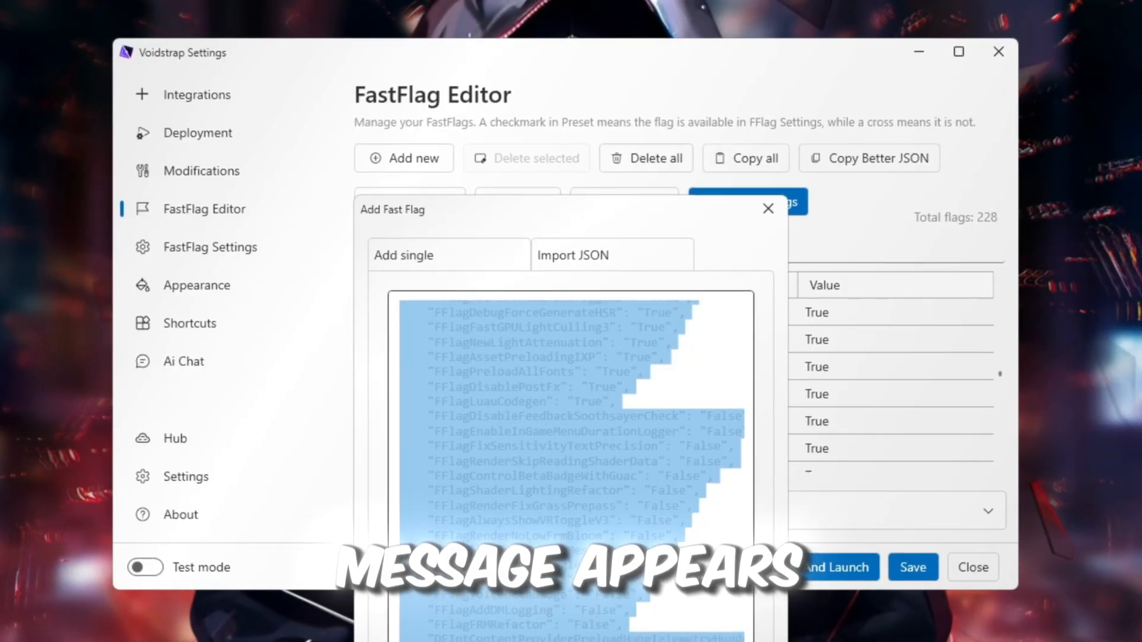
{"action": "left_click", "coordinate": [767, 209]}
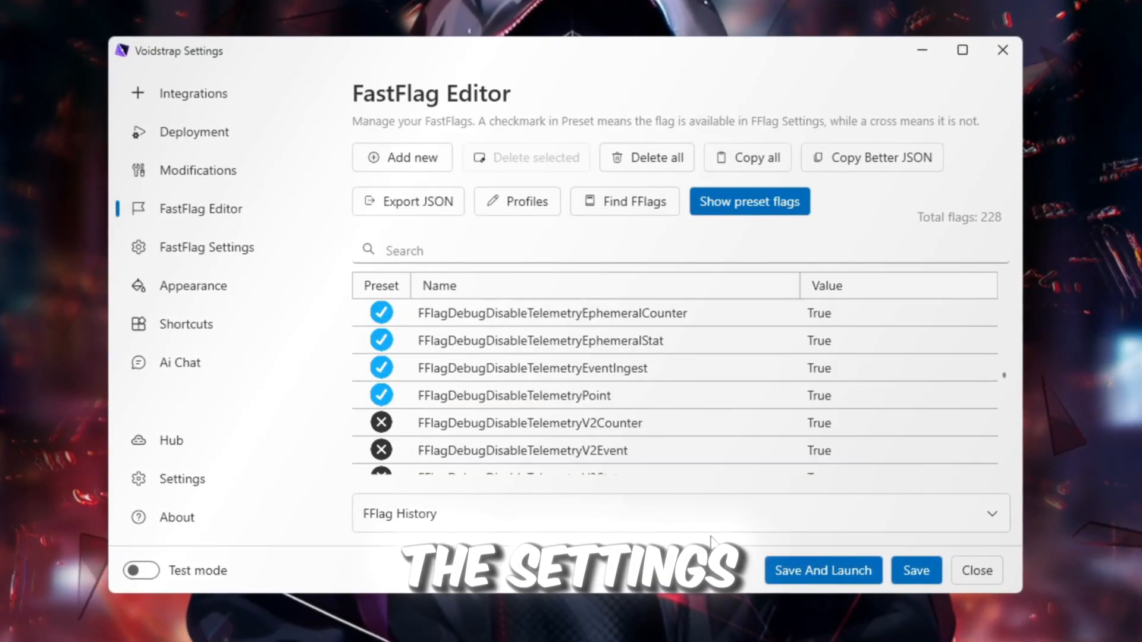
{"action": "left_click", "coordinate": [915, 570]}
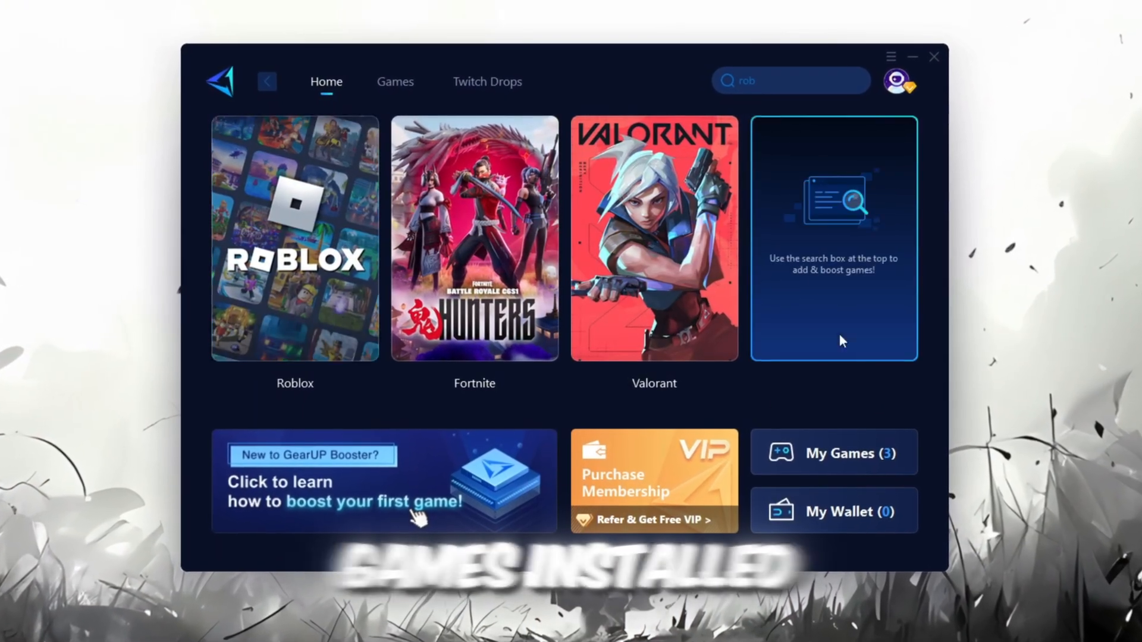
{"action": "left_click", "coordinate": [395, 81]}
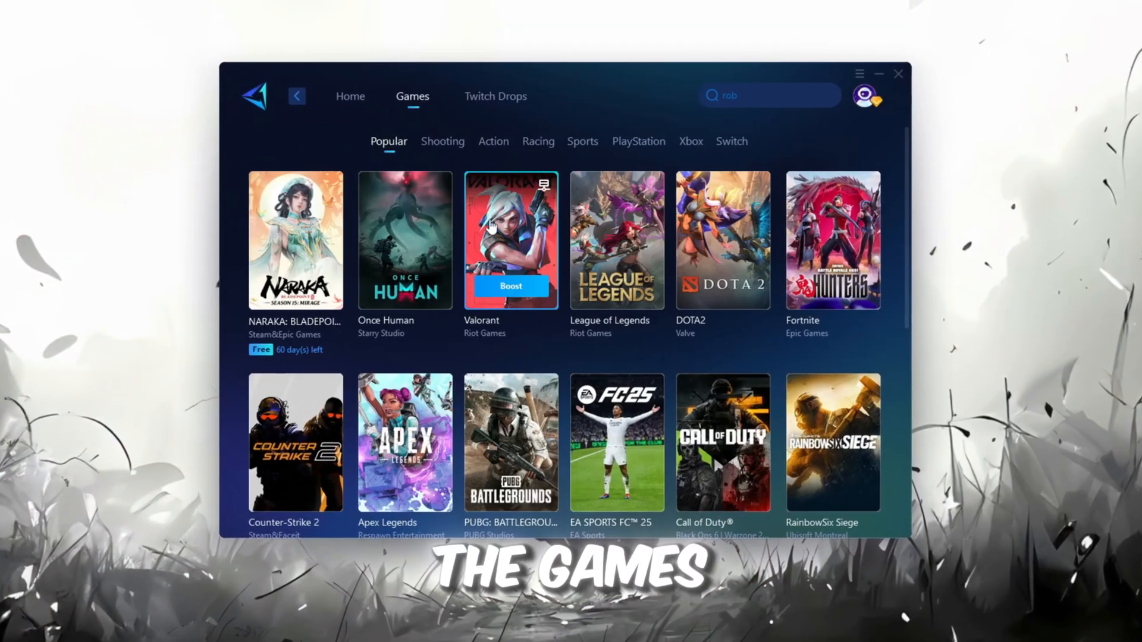
{"action": "scroll", "scroll_direction": "down", "scroll_amount": 3}
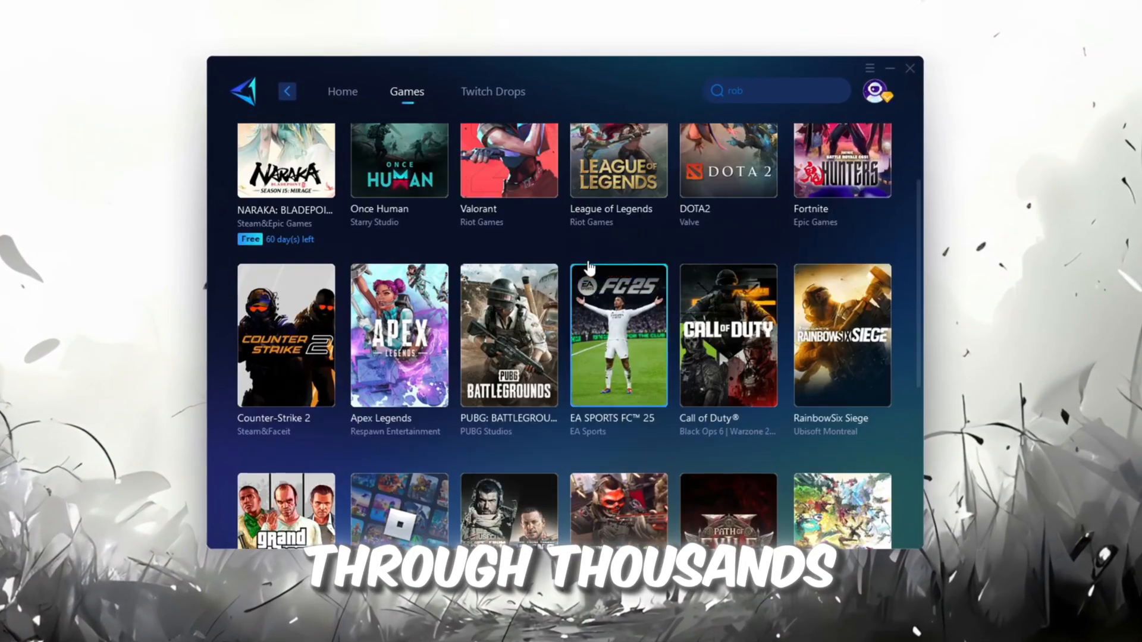
{"action": "left_click", "coordinate": [334, 91]}
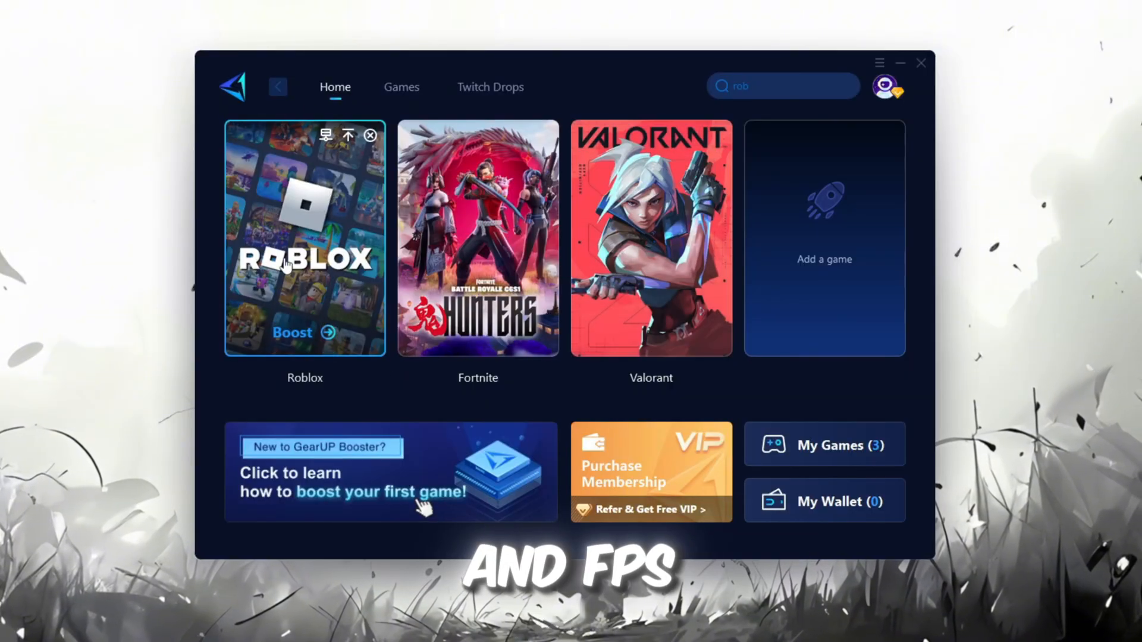
{"action": "mouse_move", "coordinate": [451, 291]}
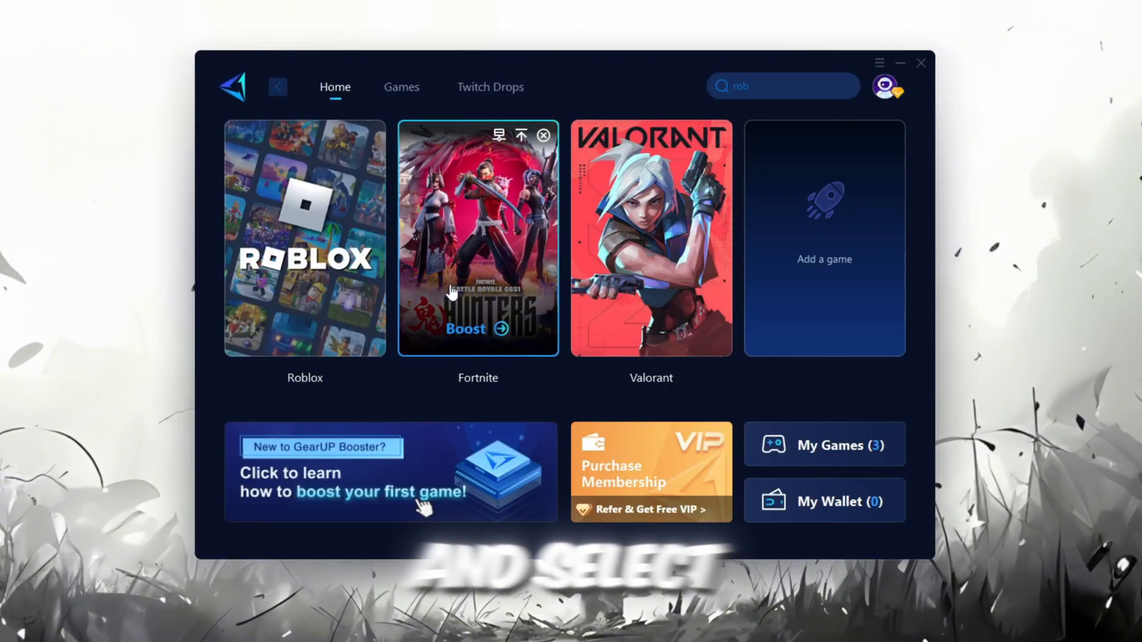
{"action": "mouse_move", "coordinate": [305, 335]}
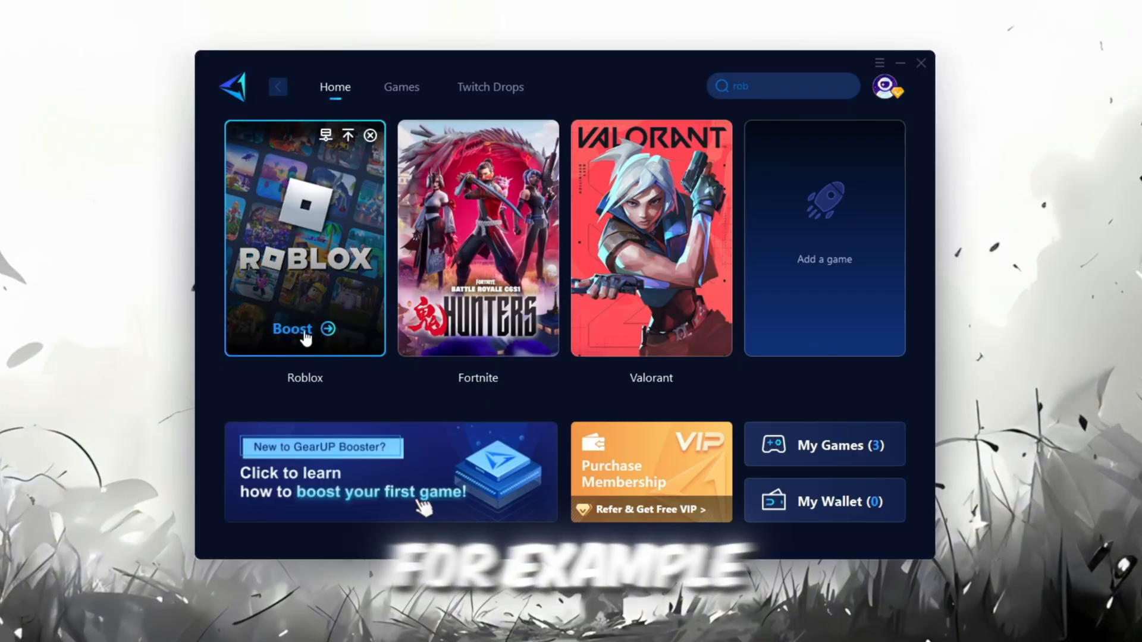
{"action": "mouse_move", "coordinate": [340, 202]}
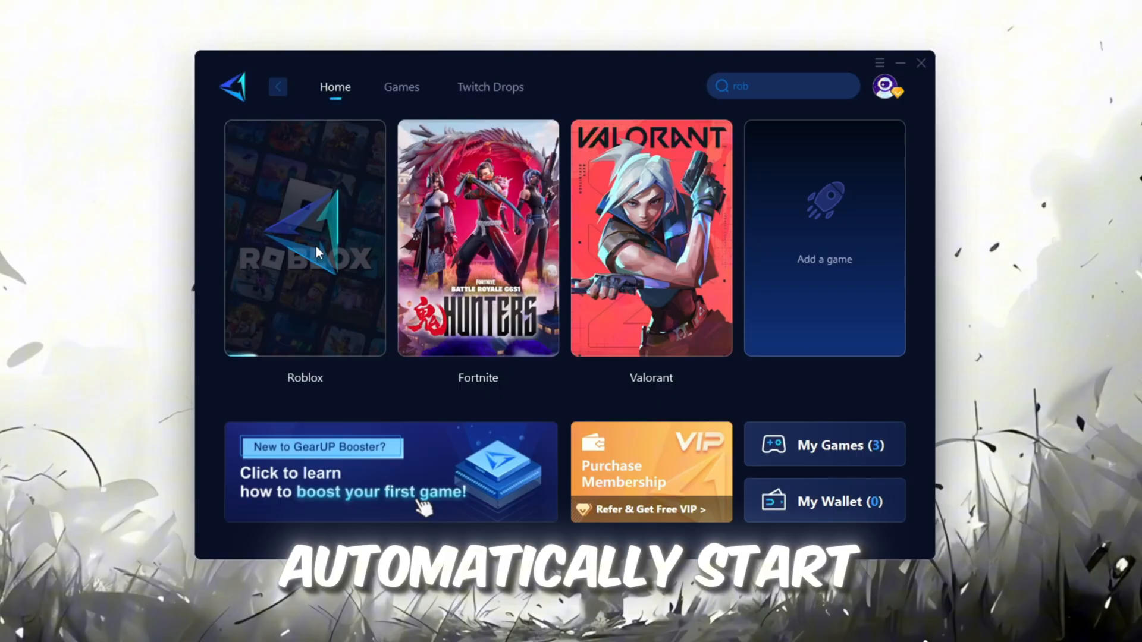
- Click Boost on the Roblox tile in GearUP Booster
{"action": "left_click", "coordinate": [305, 238]}
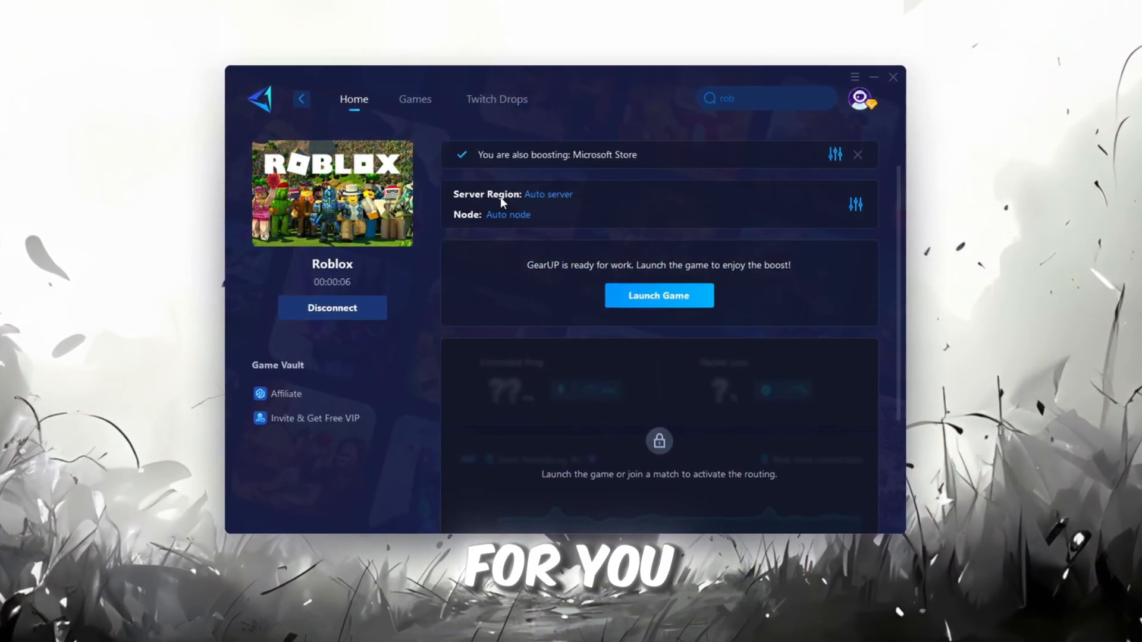
{"action": "left_click", "coordinate": [548, 194]}
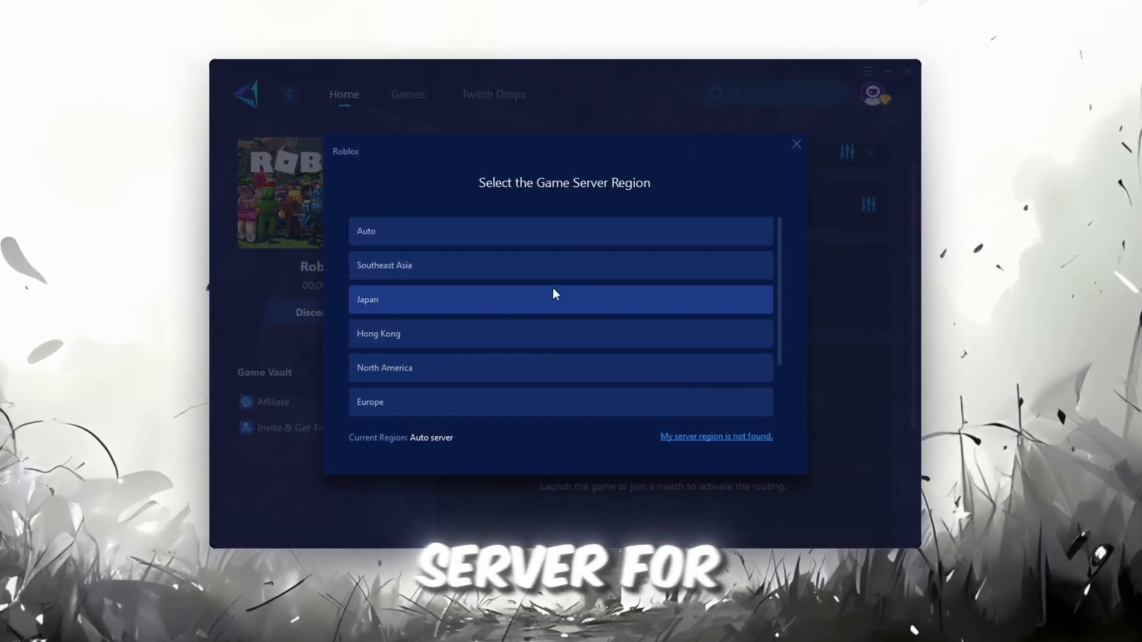
{"action": "scroll", "scroll_direction": "down", "scroll_amount": 3}
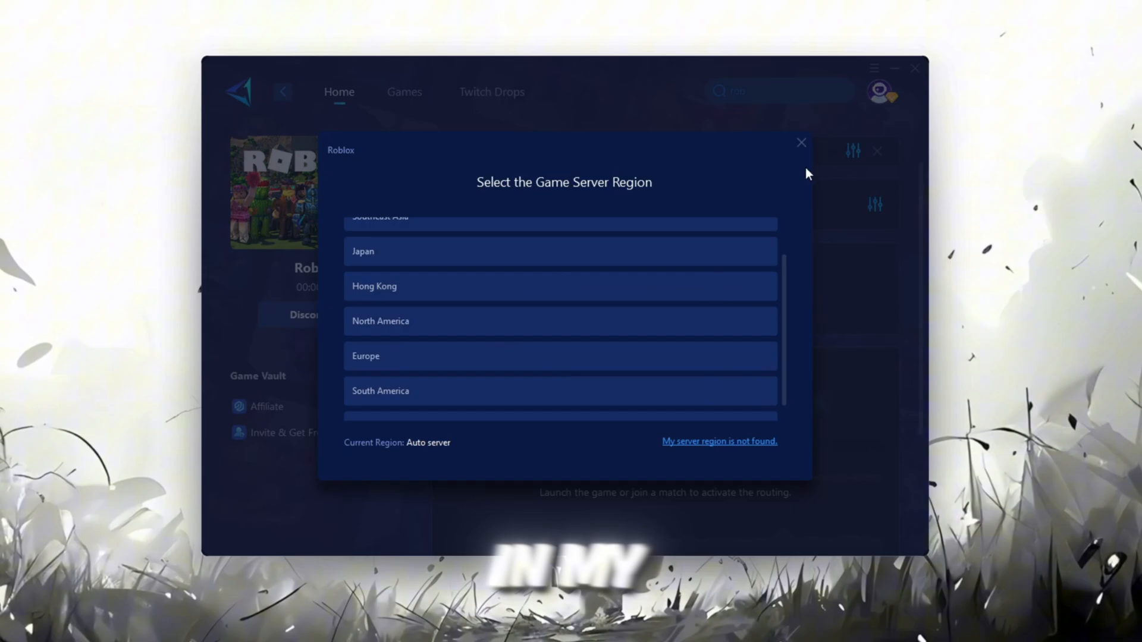
{"action": "left_click", "coordinate": [801, 142]}
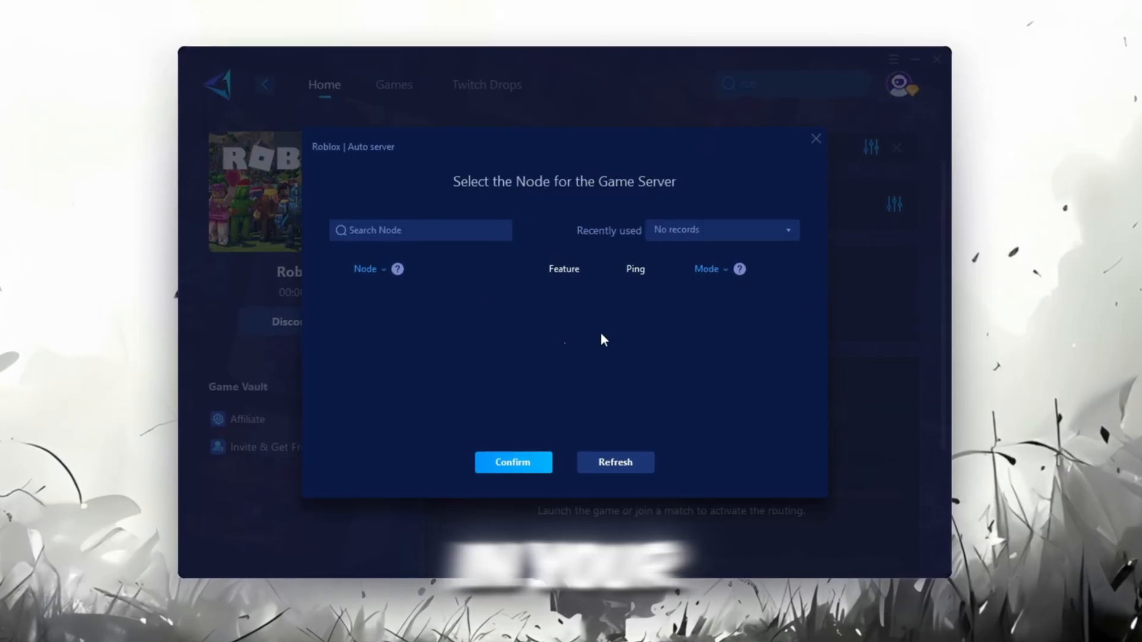
{"action": "left_click", "coordinate": [615, 462]}
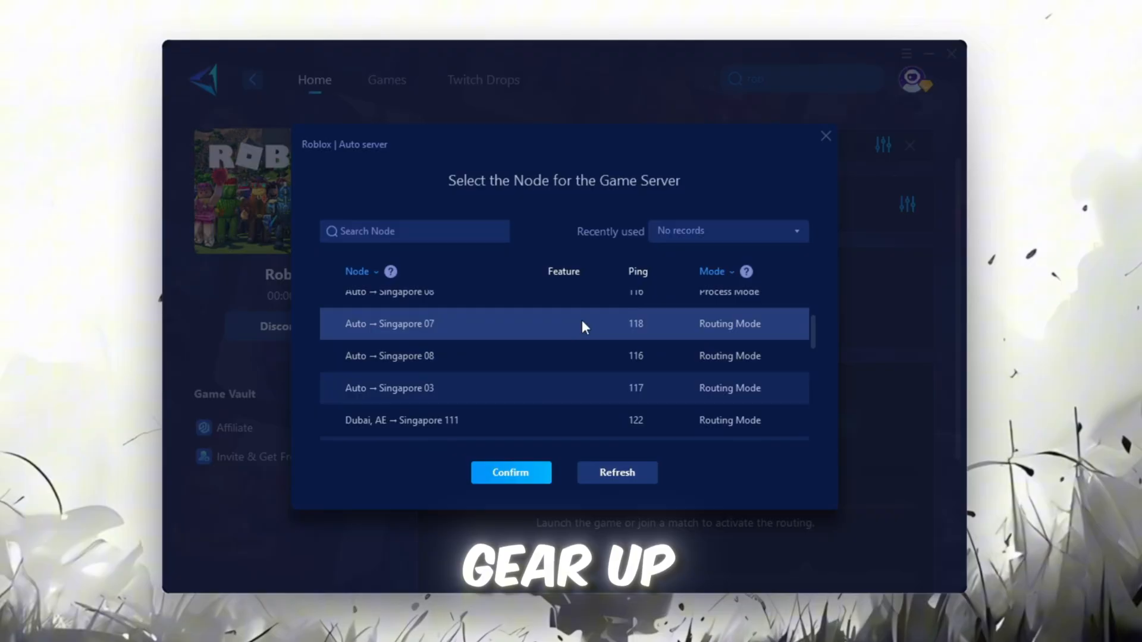
{"action": "left_click", "coordinate": [510, 472]}
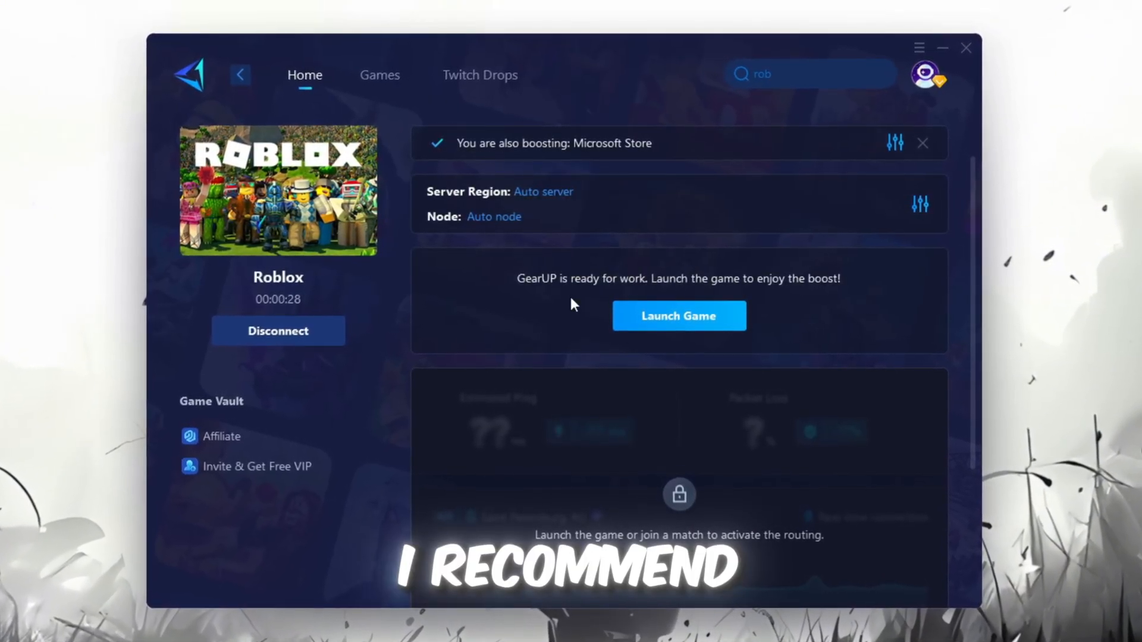
{"action": "left_click", "coordinate": [677, 315]}
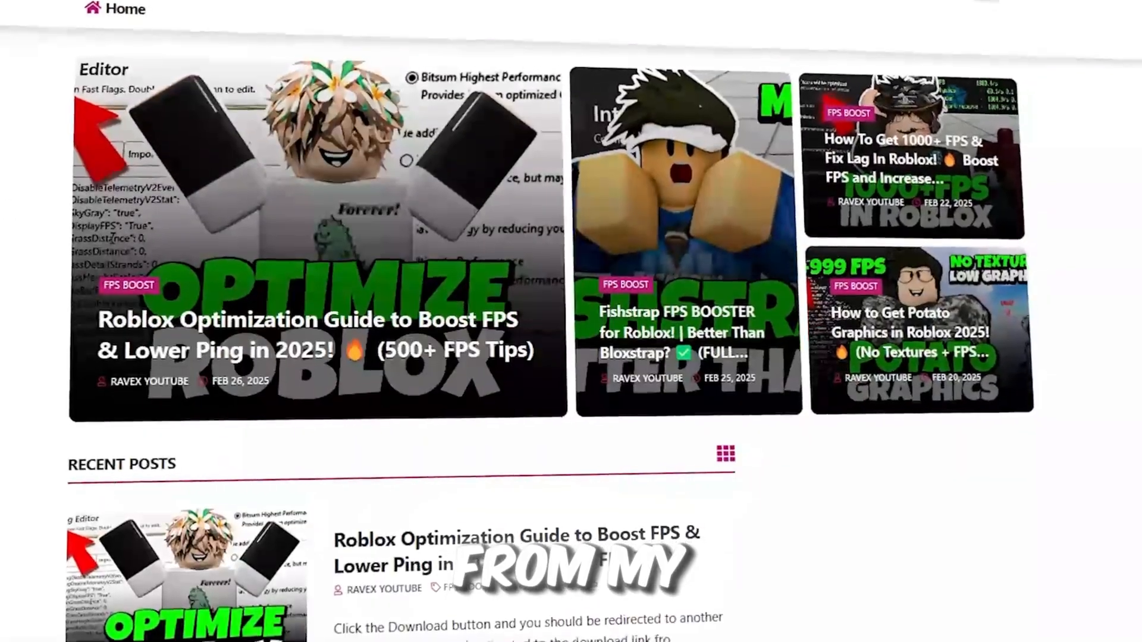
- Scroll to and open the 3-MSI Afterburner folder in the pack
{"action": "scroll", "scroll_direction": "down", "scroll_amount": 3}
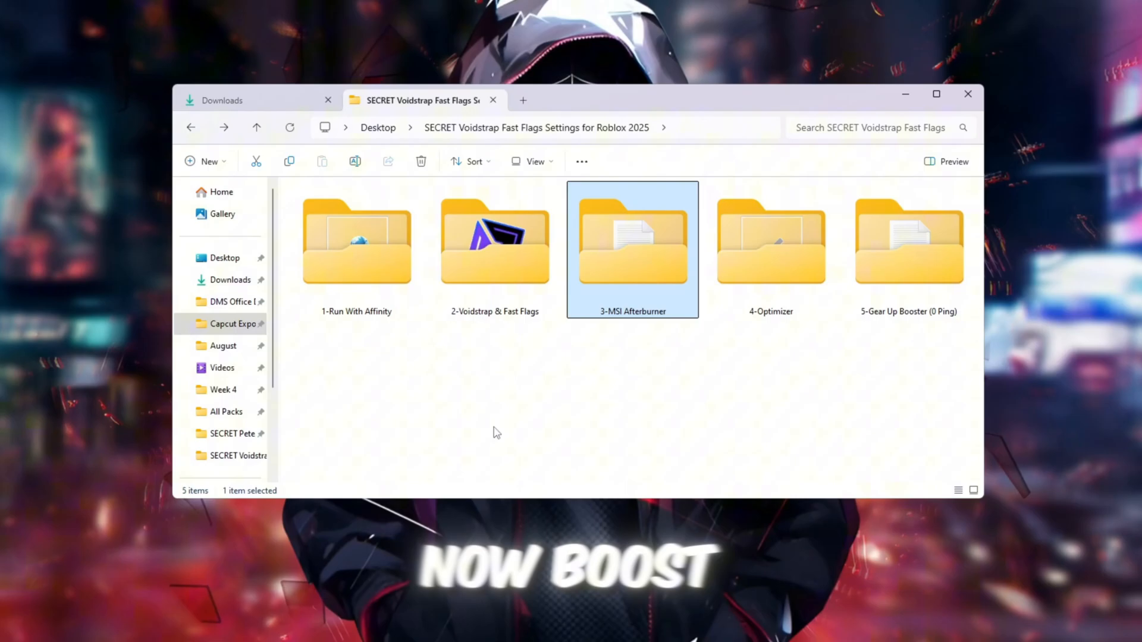
{"action": "double_click", "coordinate": [632, 243]}
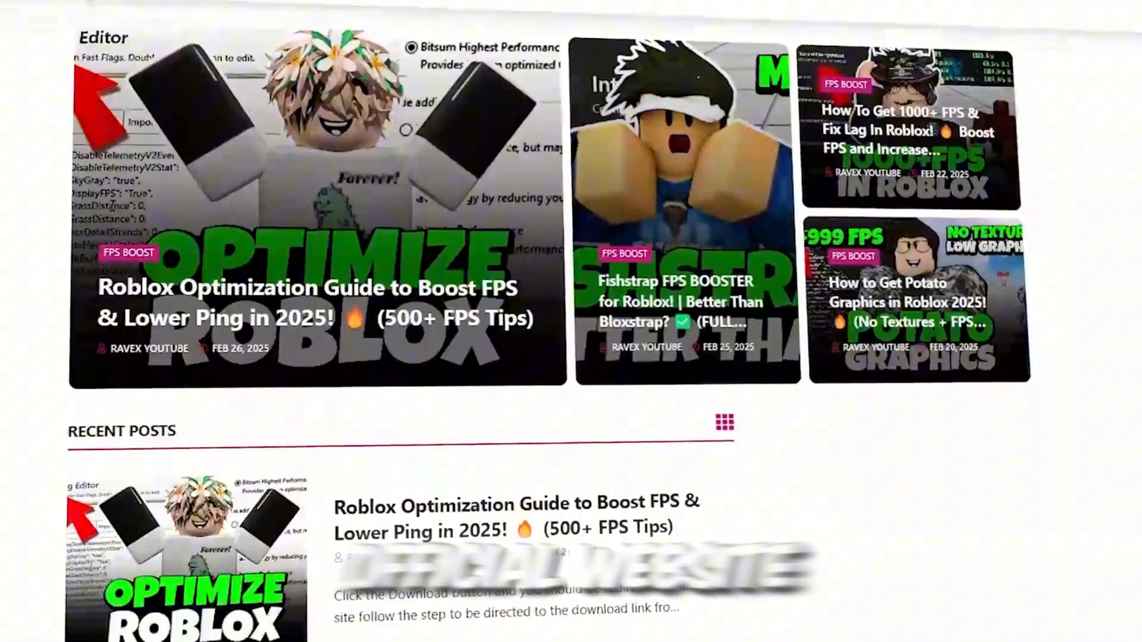
- Scroll to the pack's 4-Optimizer folder and launch Optimizer-16.7.exe from it
{"action": "scroll", "scroll_direction": "down", "scroll_amount": 3}
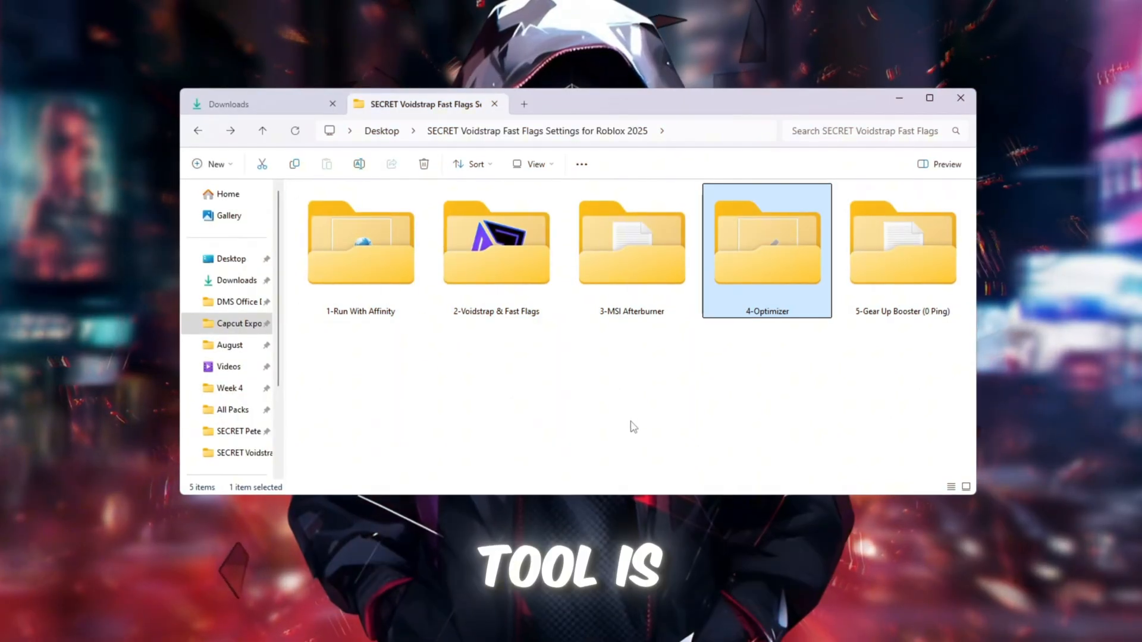
{"action": "double_click", "coordinate": [765, 243]}
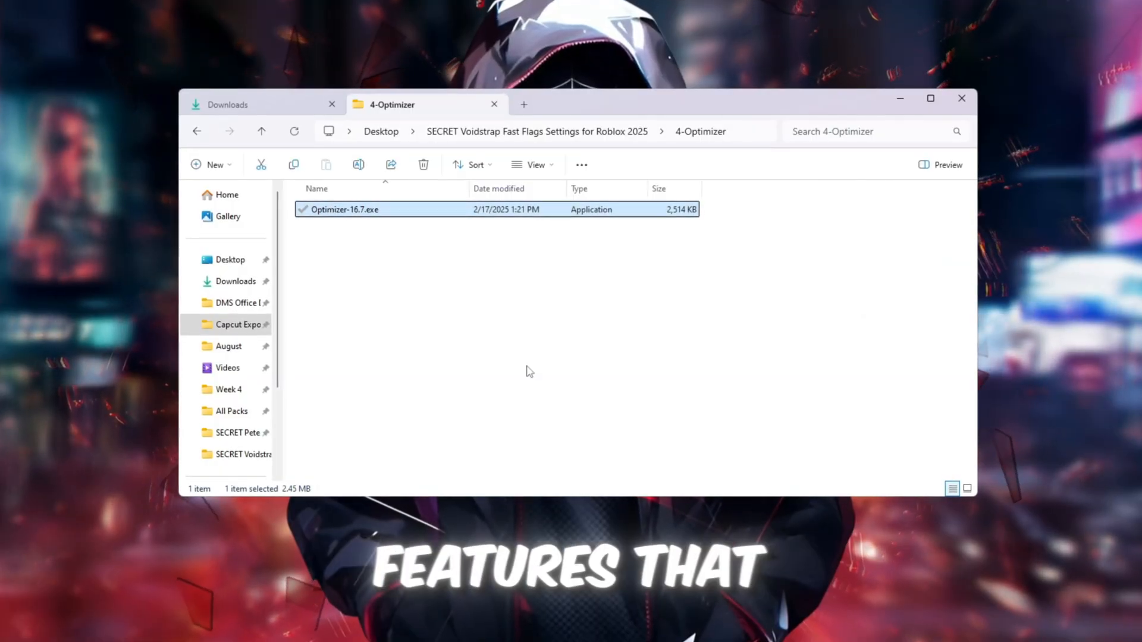
{"action": "double_click", "coordinate": [345, 208]}
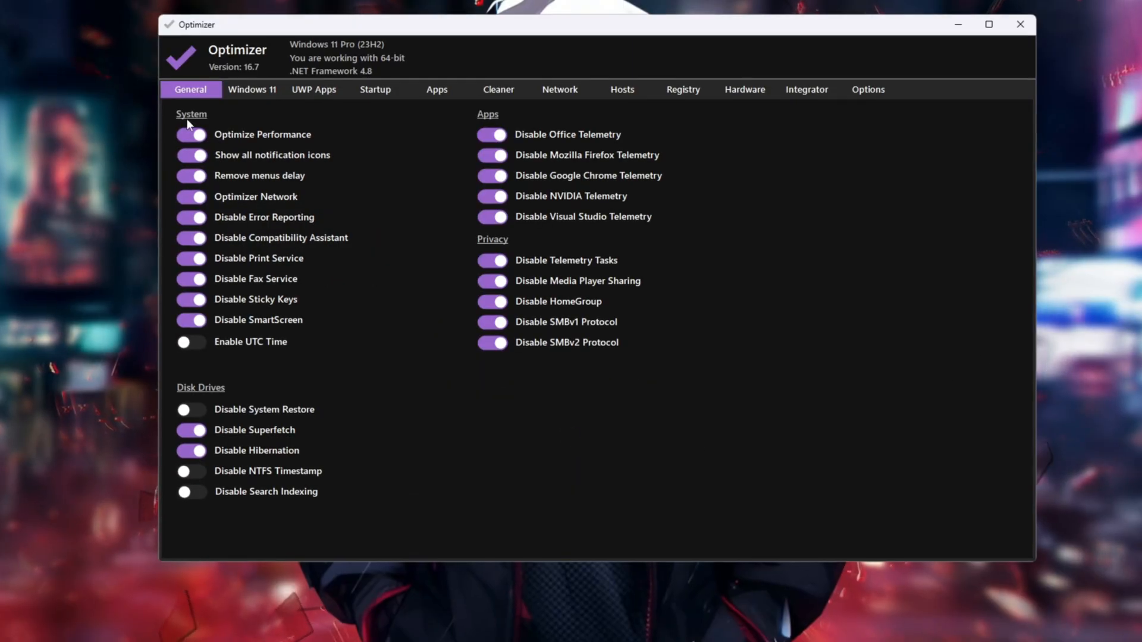
{"action": "mouse_move", "coordinate": [262, 135]}
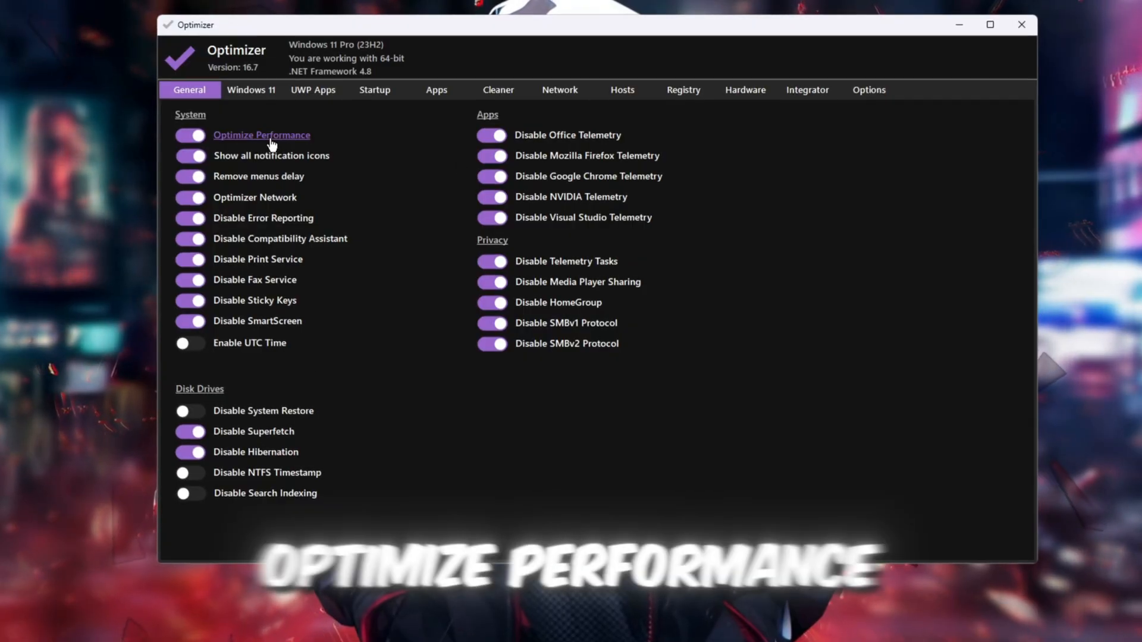
{"action": "mouse_move", "coordinate": [271, 156]}
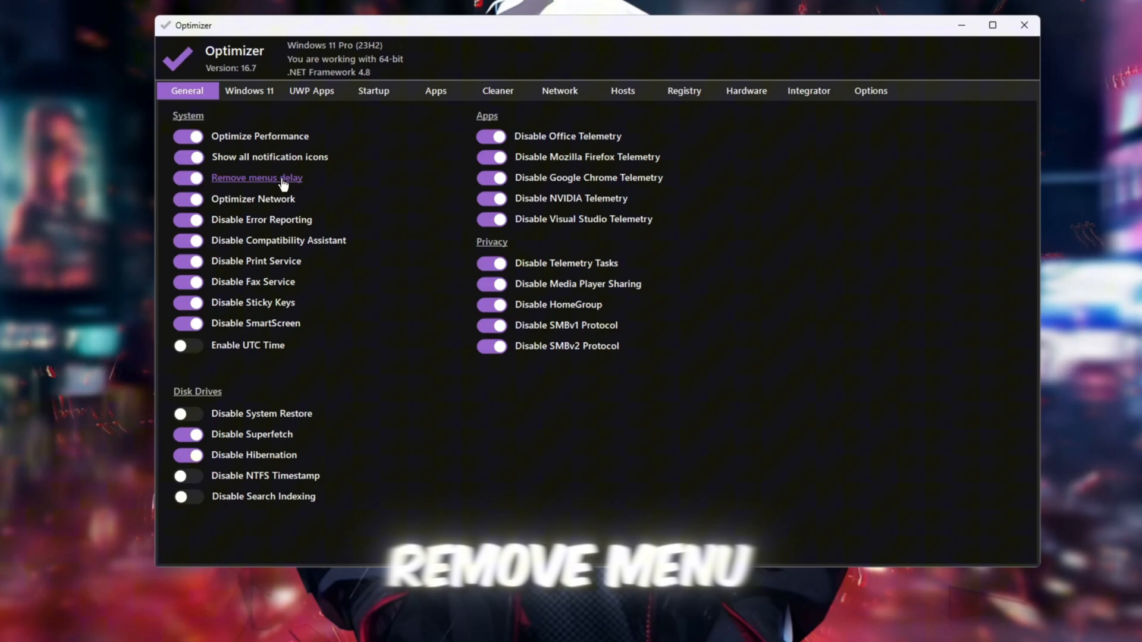
{"action": "mouse_move", "coordinate": [253, 199]}
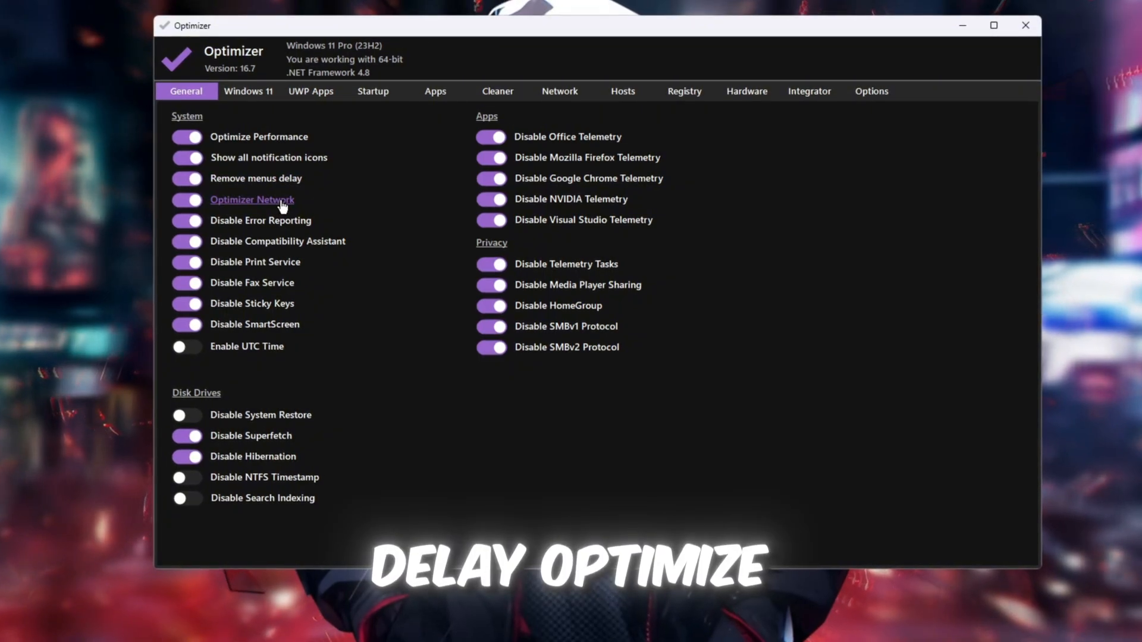
{"action": "mouse_move", "coordinate": [260, 221]}
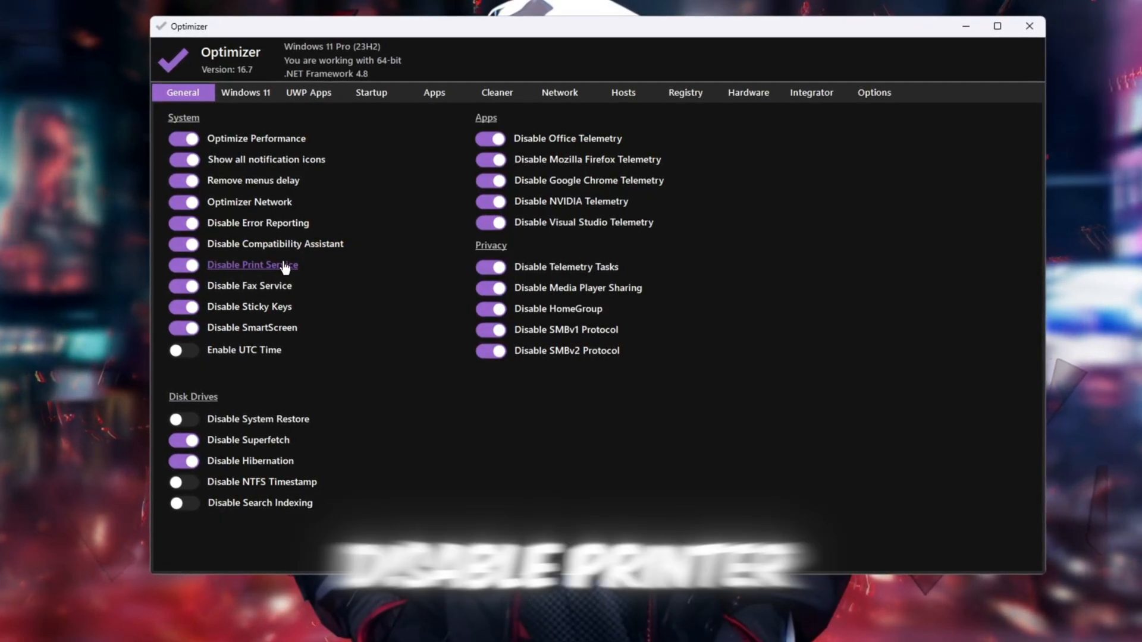
{"action": "mouse_move", "coordinate": [249, 286]}
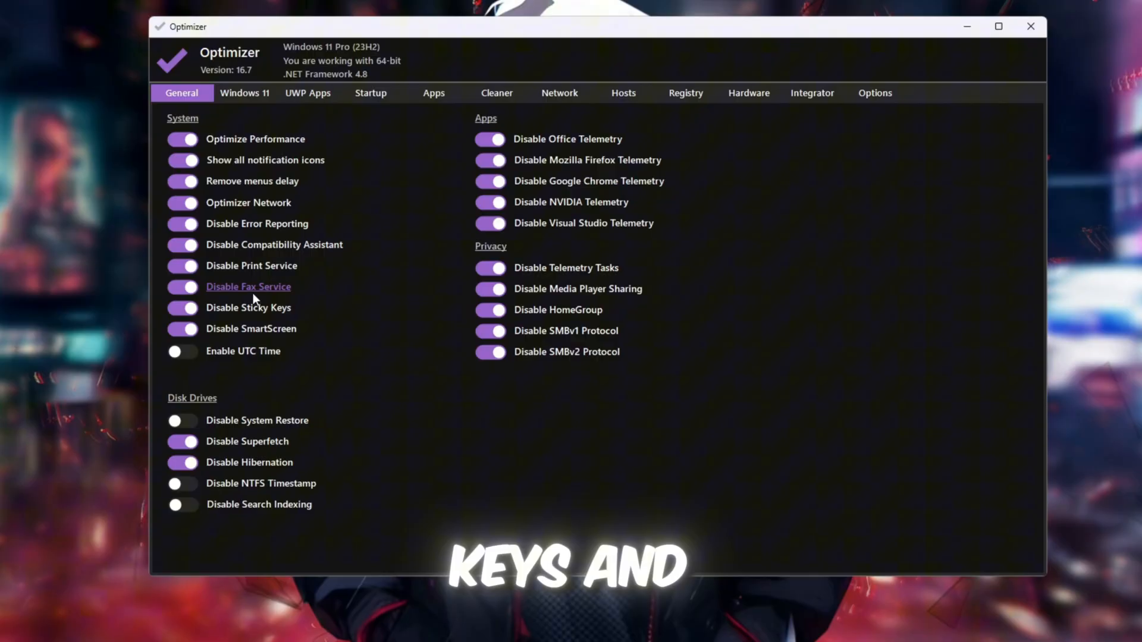
{"action": "mouse_move", "coordinate": [684, 195]}
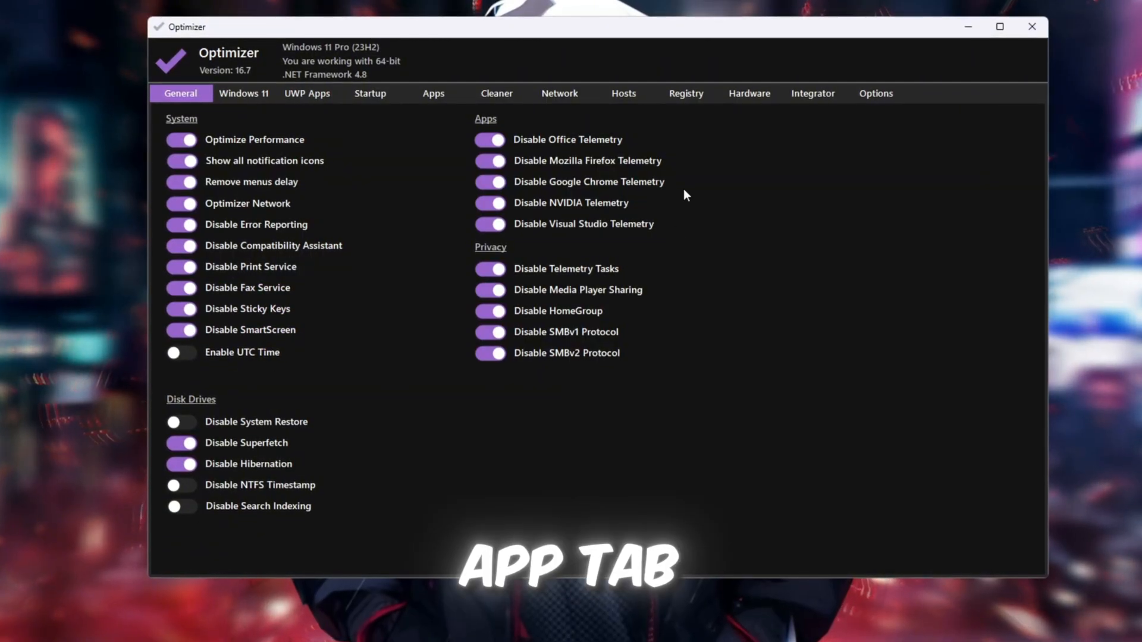
{"action": "mouse_move", "coordinate": [573, 167]}
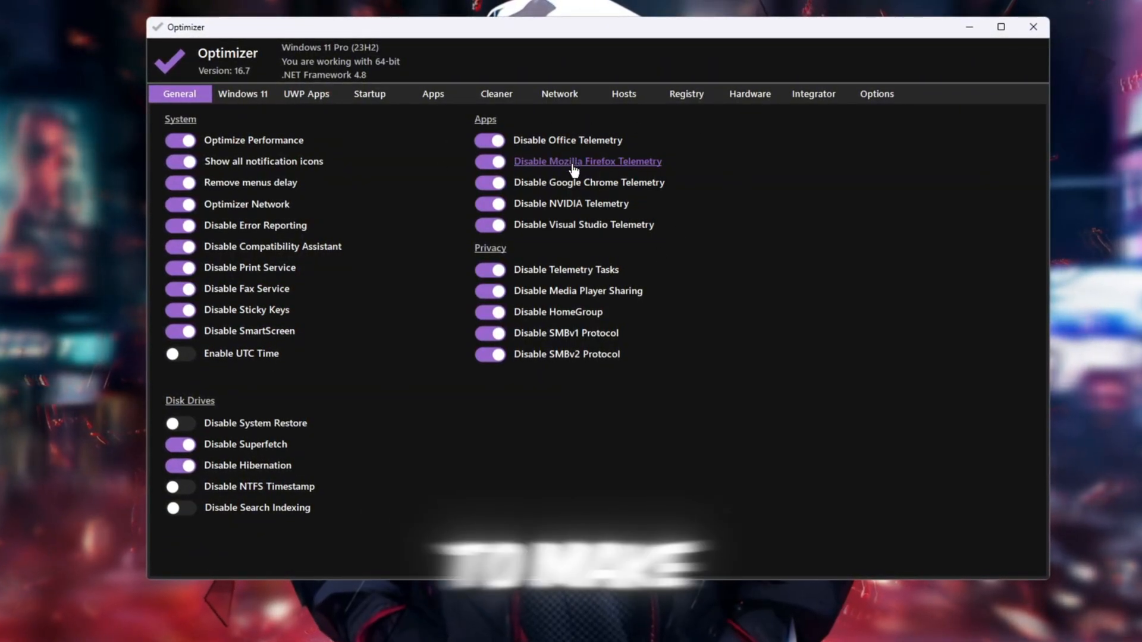
{"action": "mouse_move", "coordinate": [739, 221]}
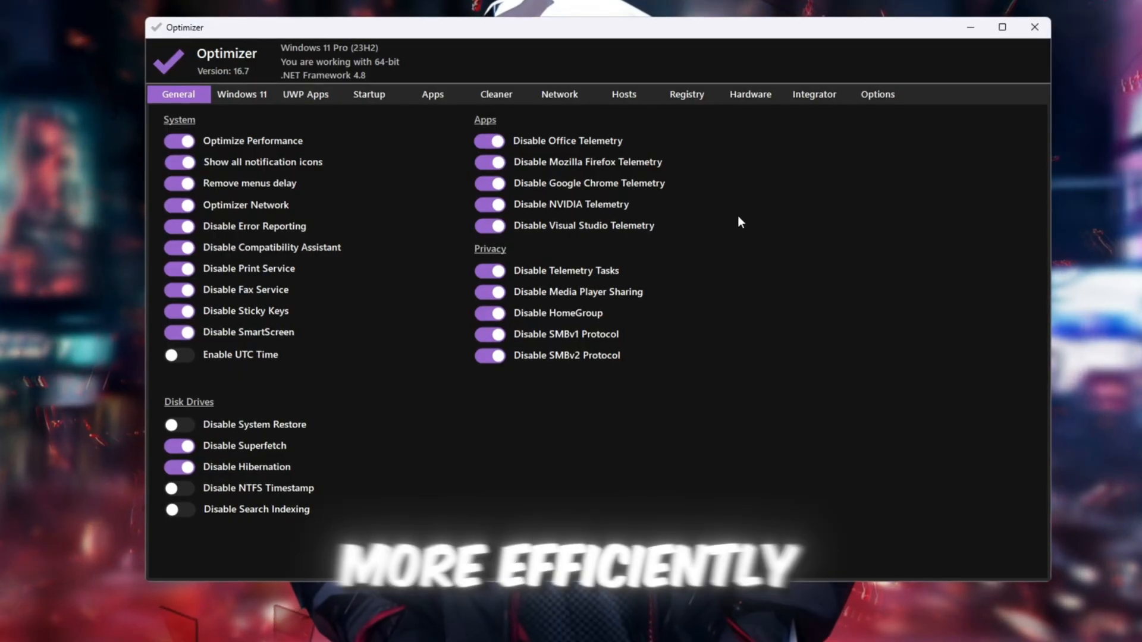
{"action": "mouse_move", "coordinate": [674, 258]}
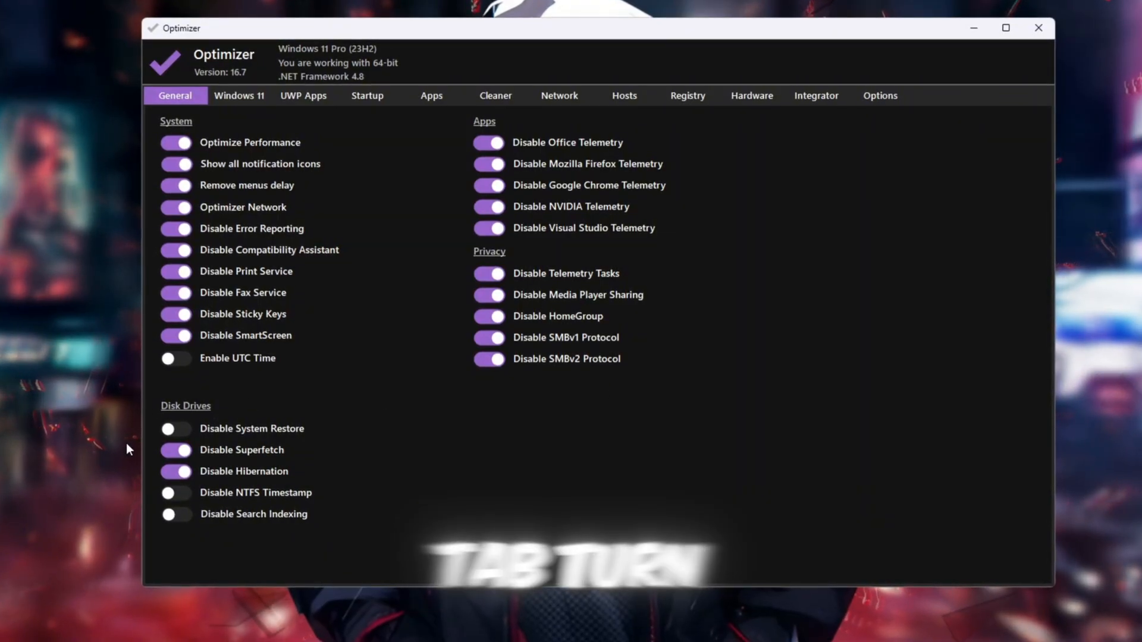
- Disable Superfetch on the General tab, keeping System, Apps and Privacy tweaks on
{"action": "left_click", "coordinate": [175, 451]}
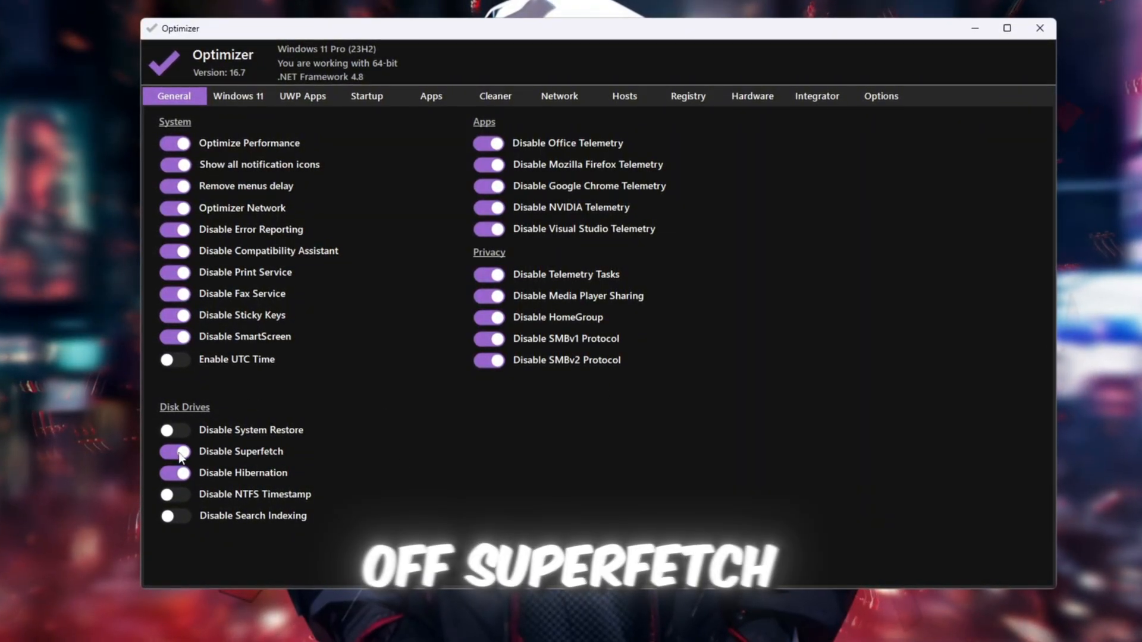
{"action": "left_click", "coordinate": [173, 452]}
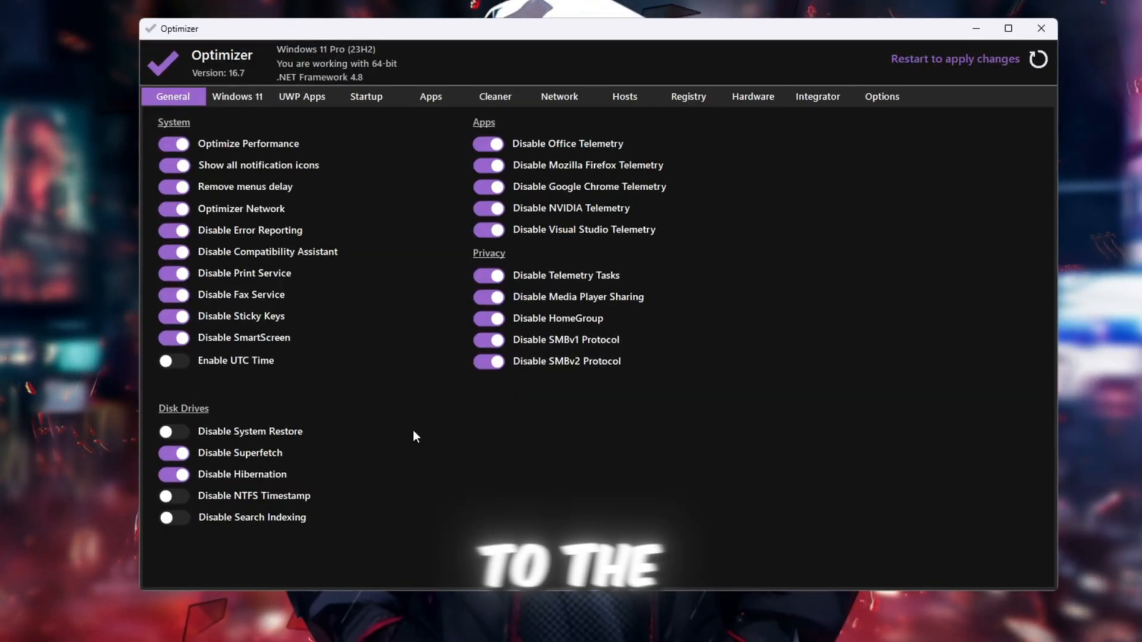
{"action": "left_click", "coordinate": [236, 97]}
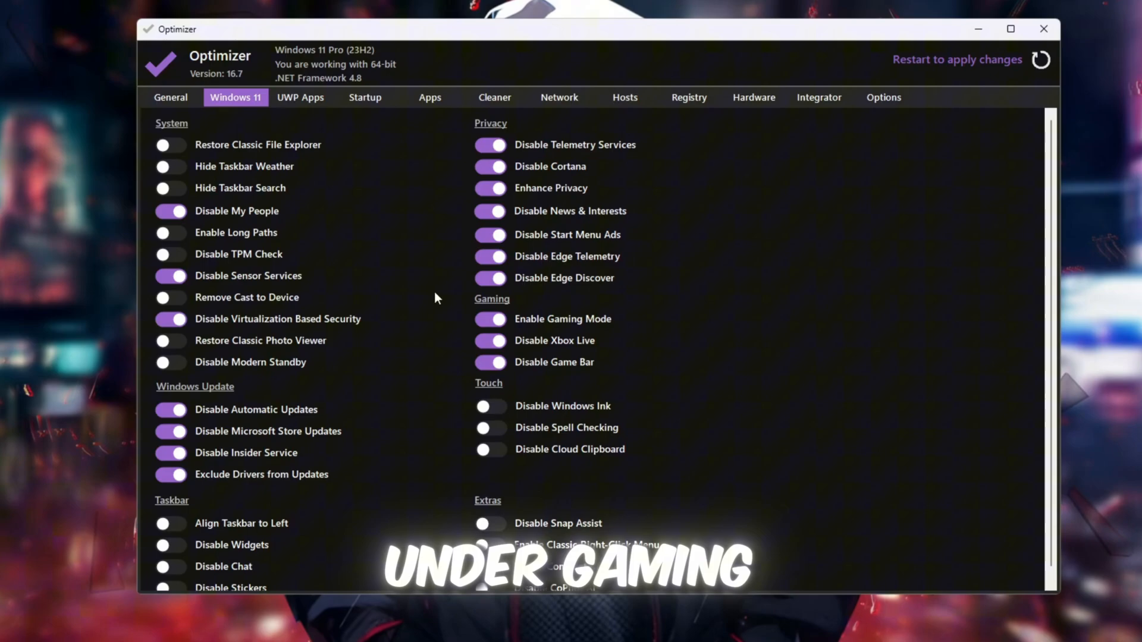
- Enable Gaming Mode and disable Xbox Live and the Game Bar on the Windows 11 tab
{"action": "left_click", "coordinate": [489, 341]}
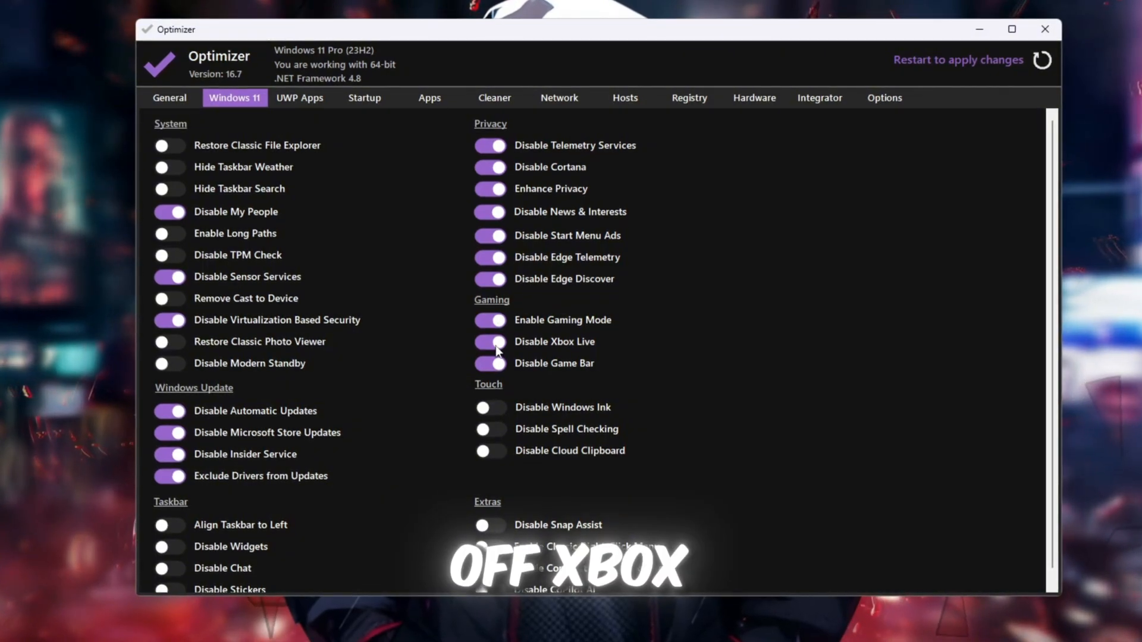
{"action": "left_click", "coordinate": [490, 343]}
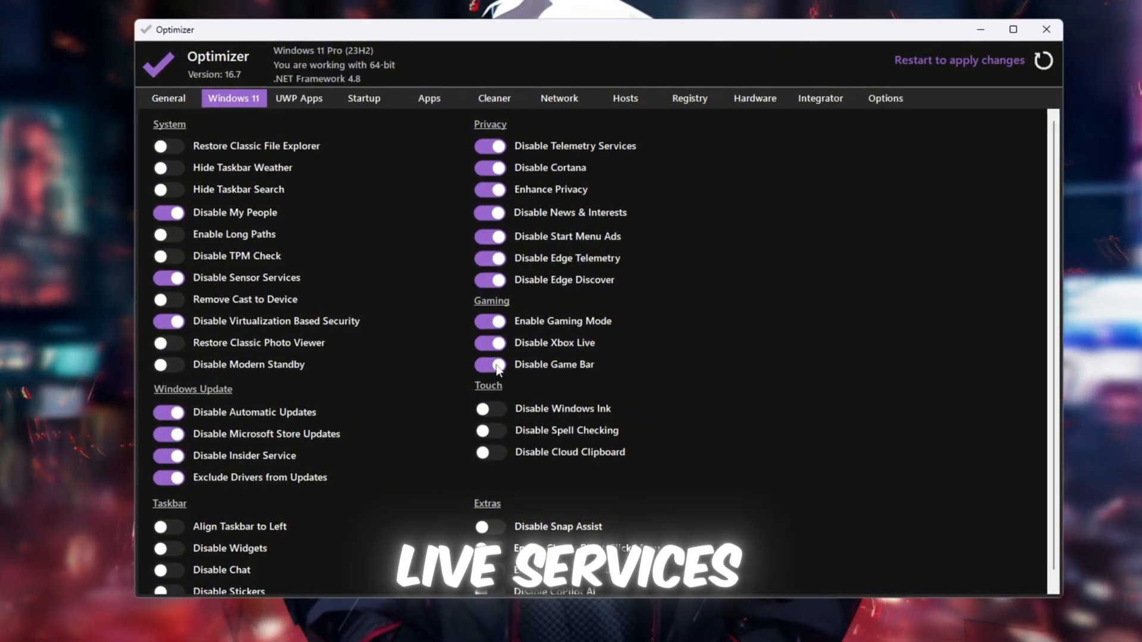
{"action": "left_click", "coordinate": [490, 365]}
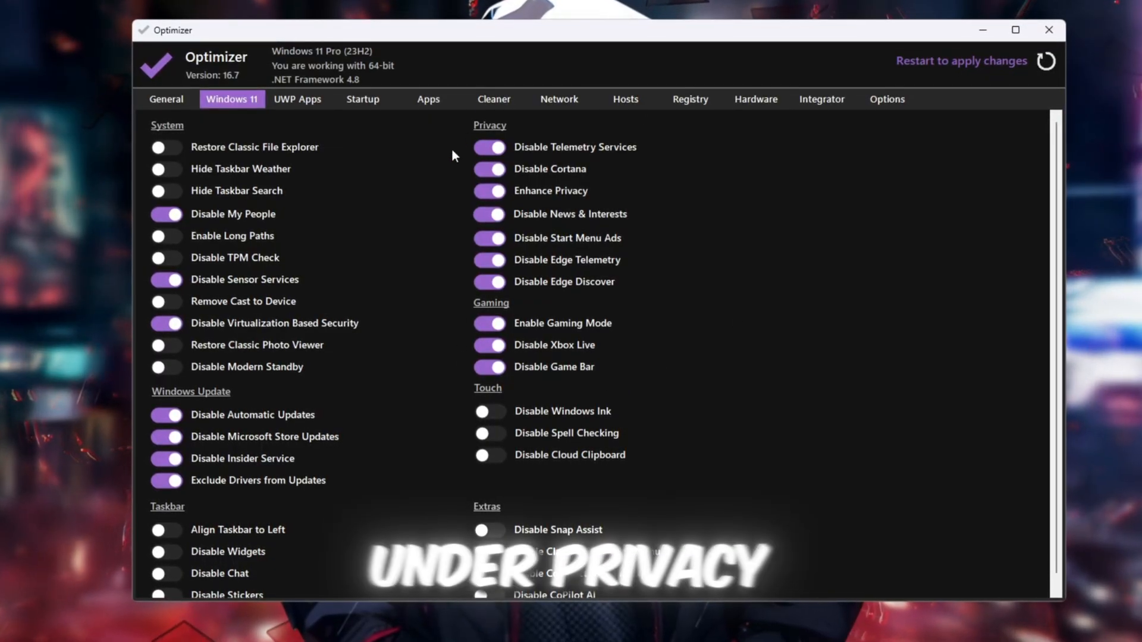
{"action": "mouse_move", "coordinate": [574, 146]}
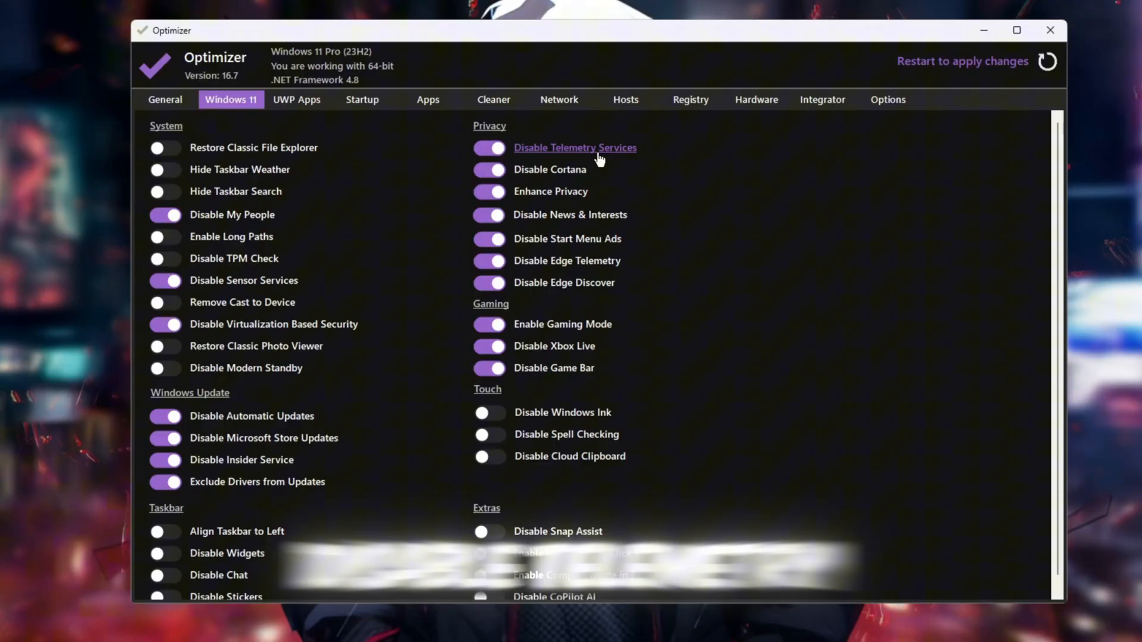
{"action": "mouse_move", "coordinate": [541, 224]}
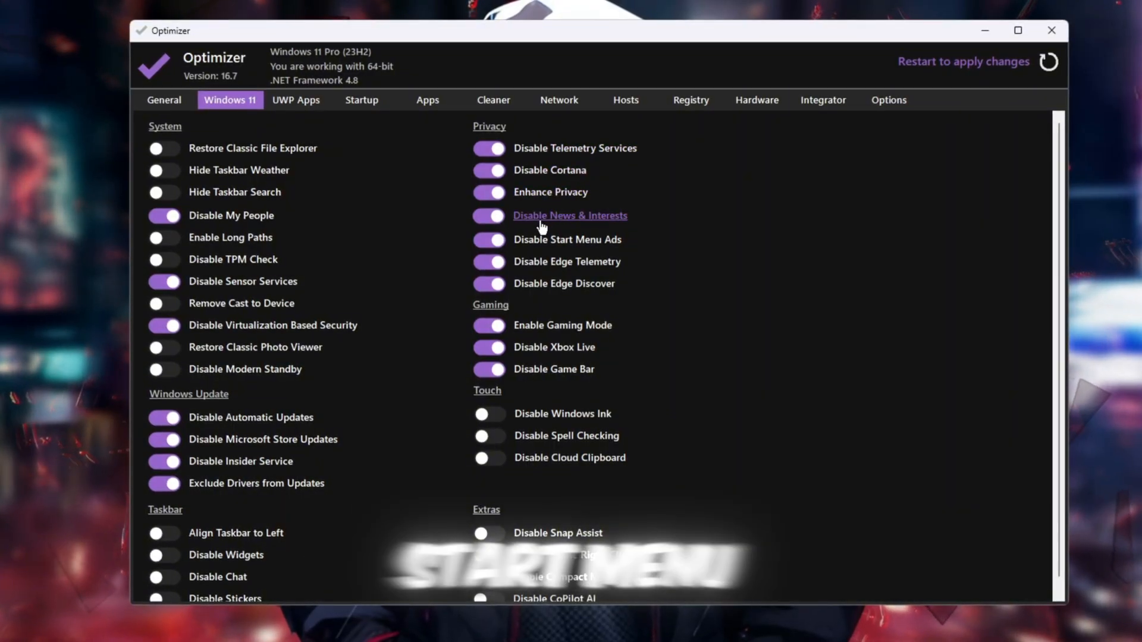
{"action": "mouse_move", "coordinate": [564, 284]}
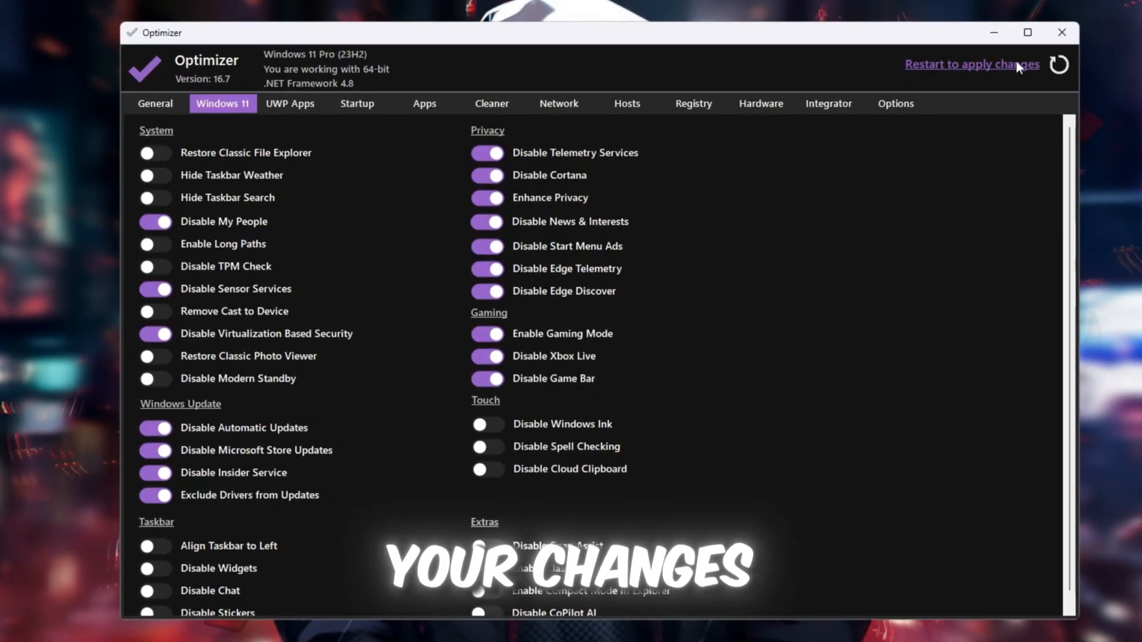
{"action": "mouse_move", "coordinate": [1063, 33]}
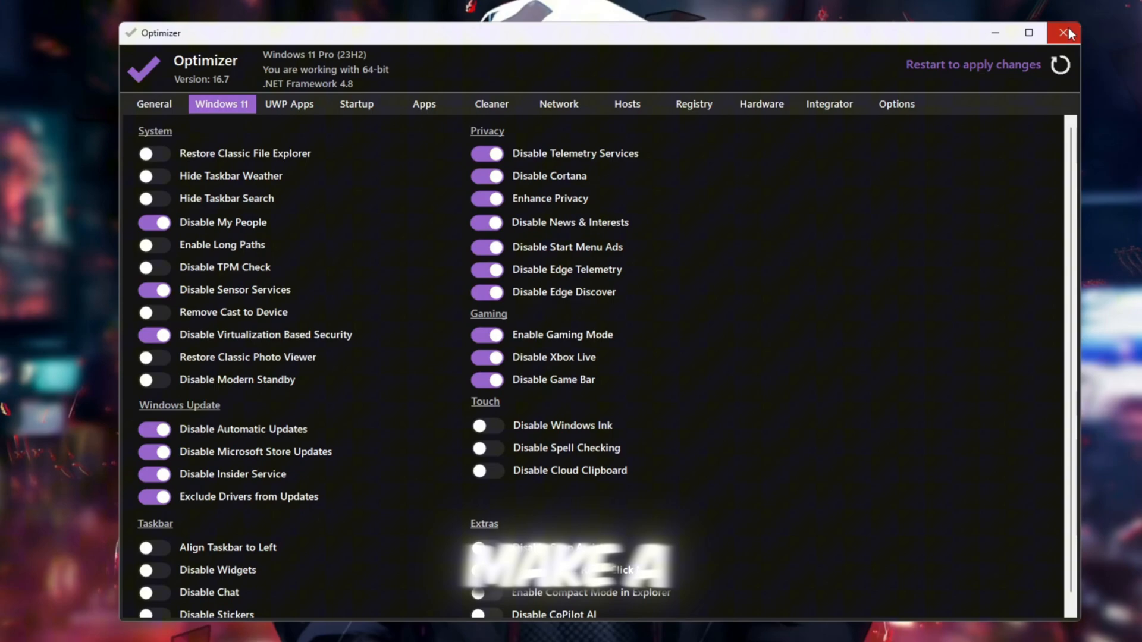
{"action": "mouse_move", "coordinate": [1064, 33]}
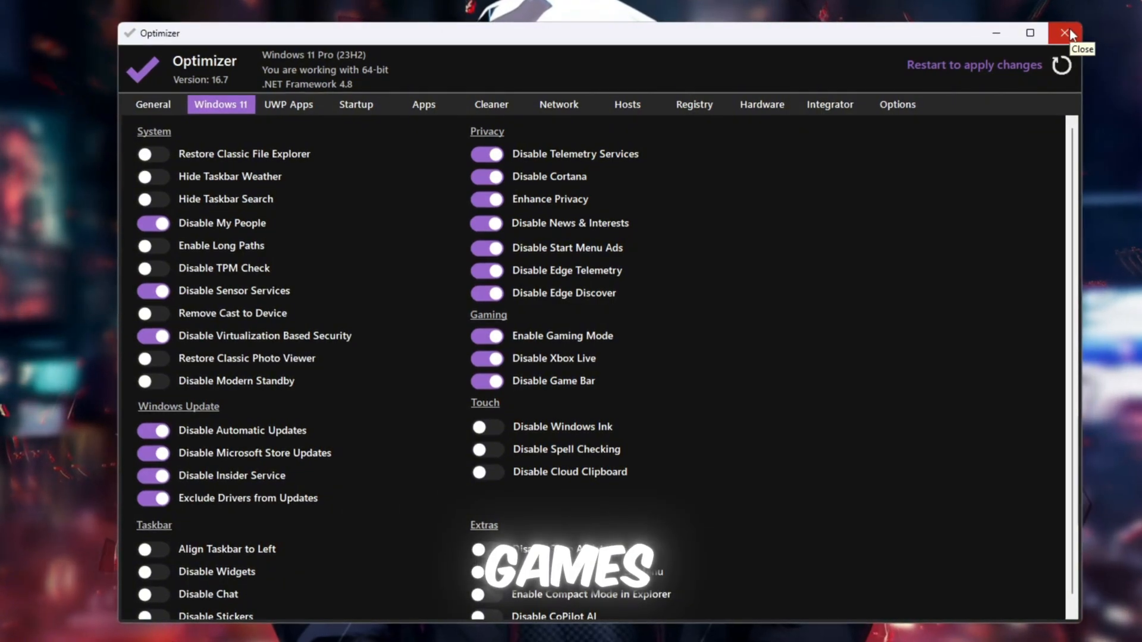
- Exit Optimizer with its tweaks pending a restart
{"action": "left_click", "coordinate": [1064, 33]}
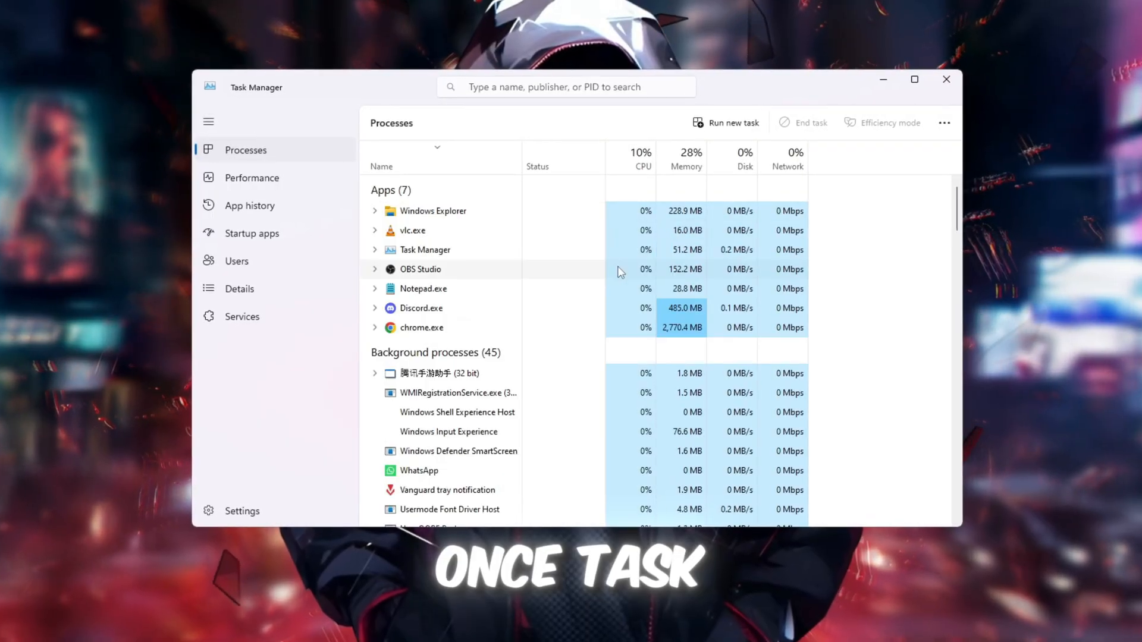
- Review the Startup apps list, inspecting RDCfg.exe's Disable option, then close Task Manager
{"action": "left_click", "coordinate": [246, 233]}
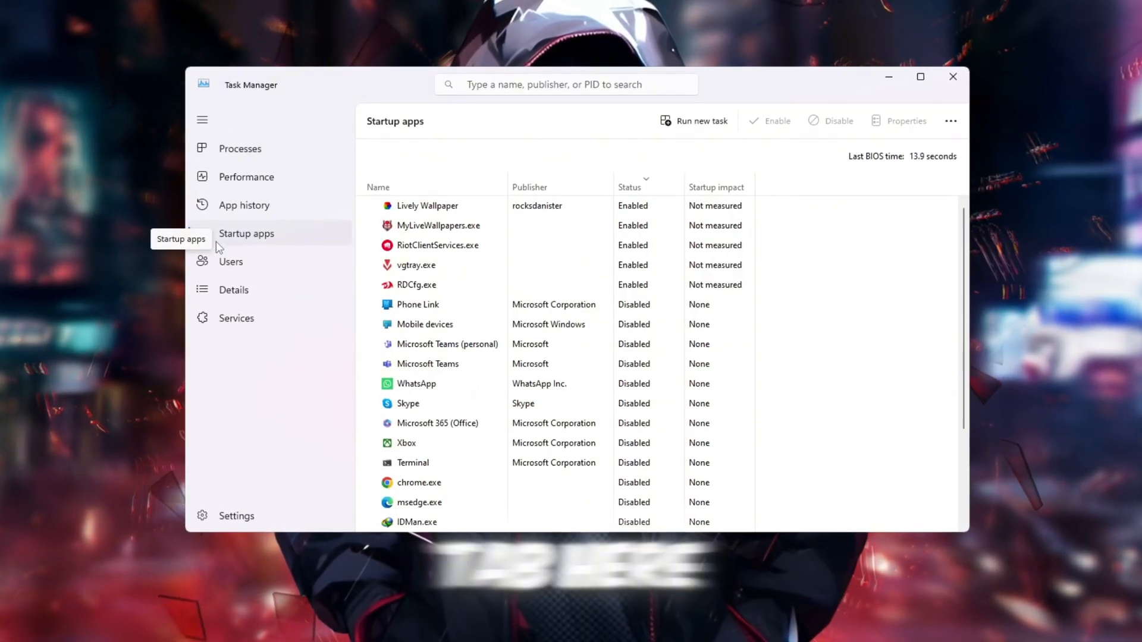
{"action": "scroll", "scroll_direction": "down", "scroll_amount": 3}
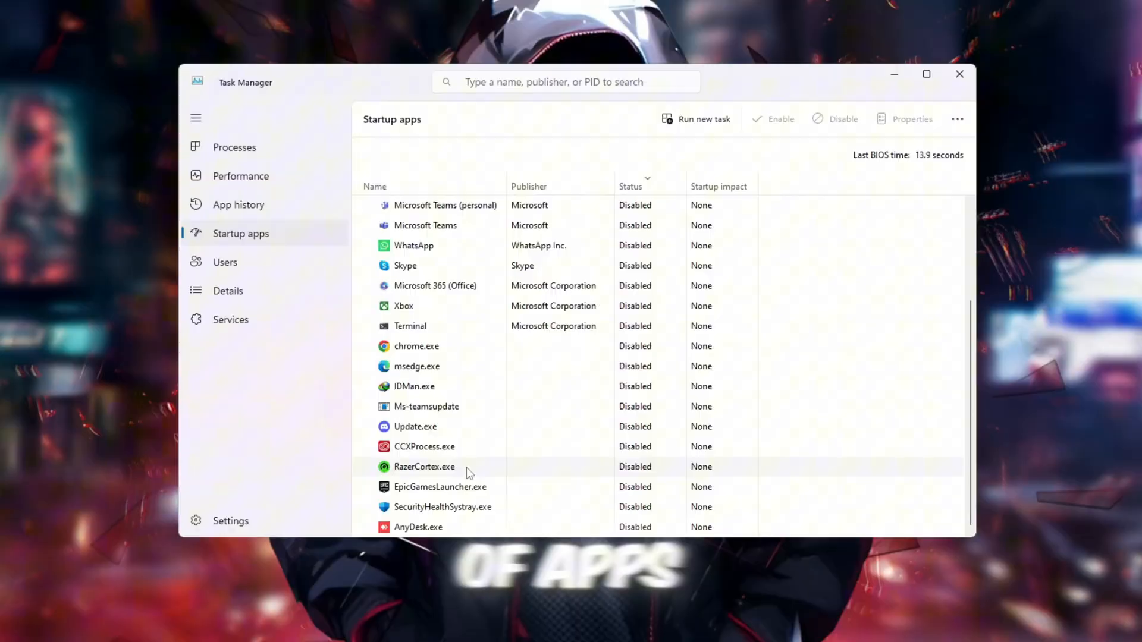
{"action": "scroll", "scroll_direction": "up", "scroll_amount": 3}
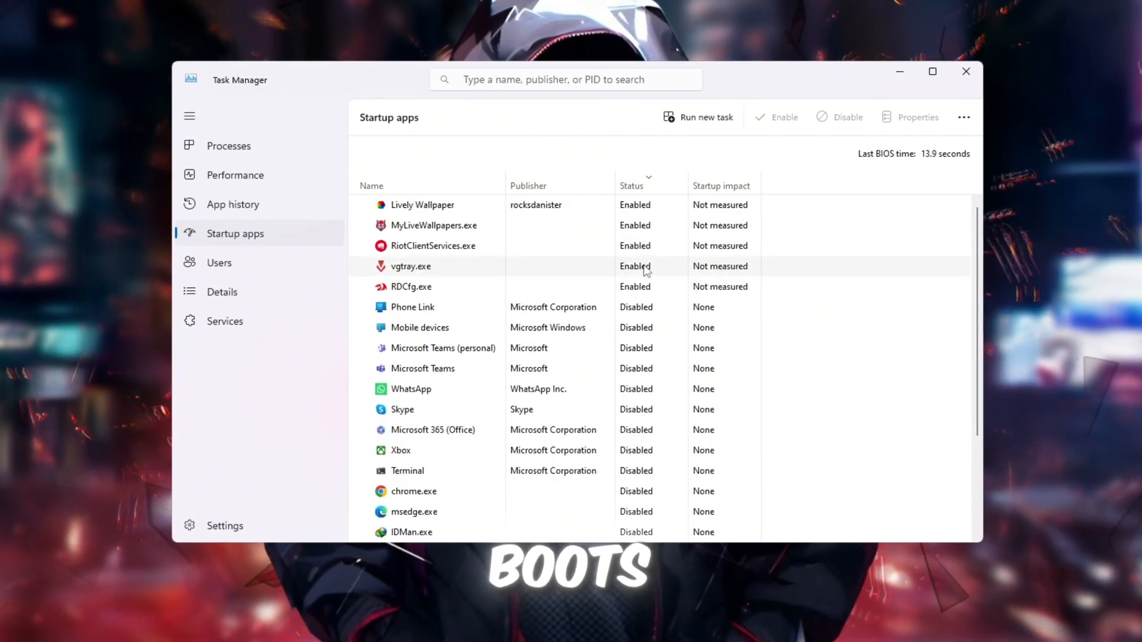
{"action": "scroll", "scroll_direction": "down", "scroll_amount": 3}
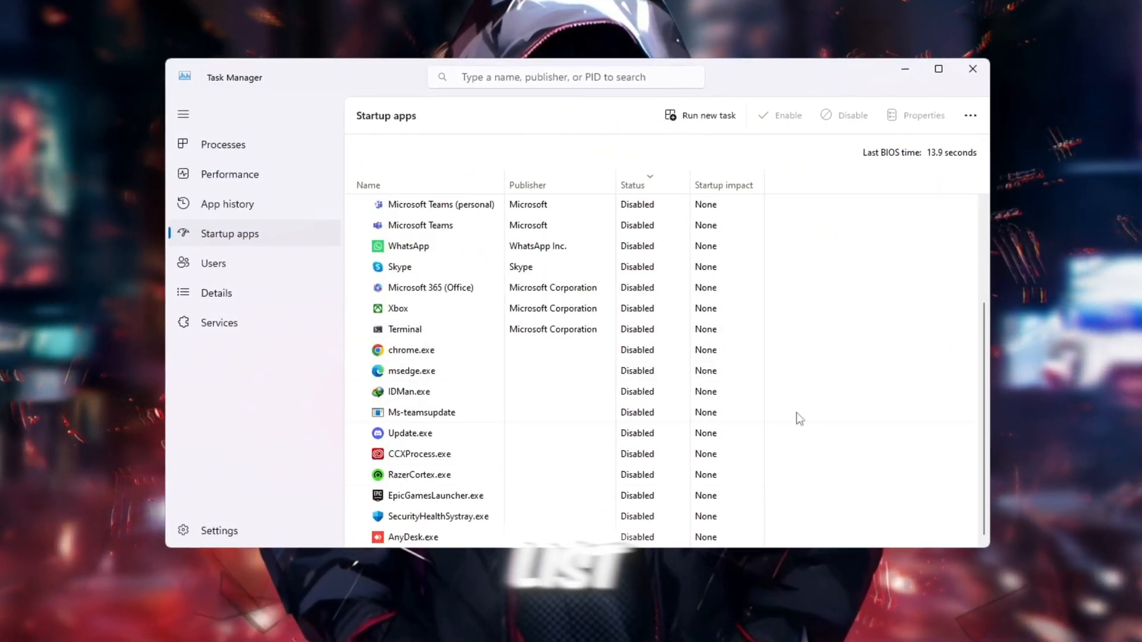
{"action": "scroll", "scroll_direction": "up", "scroll_amount": 3}
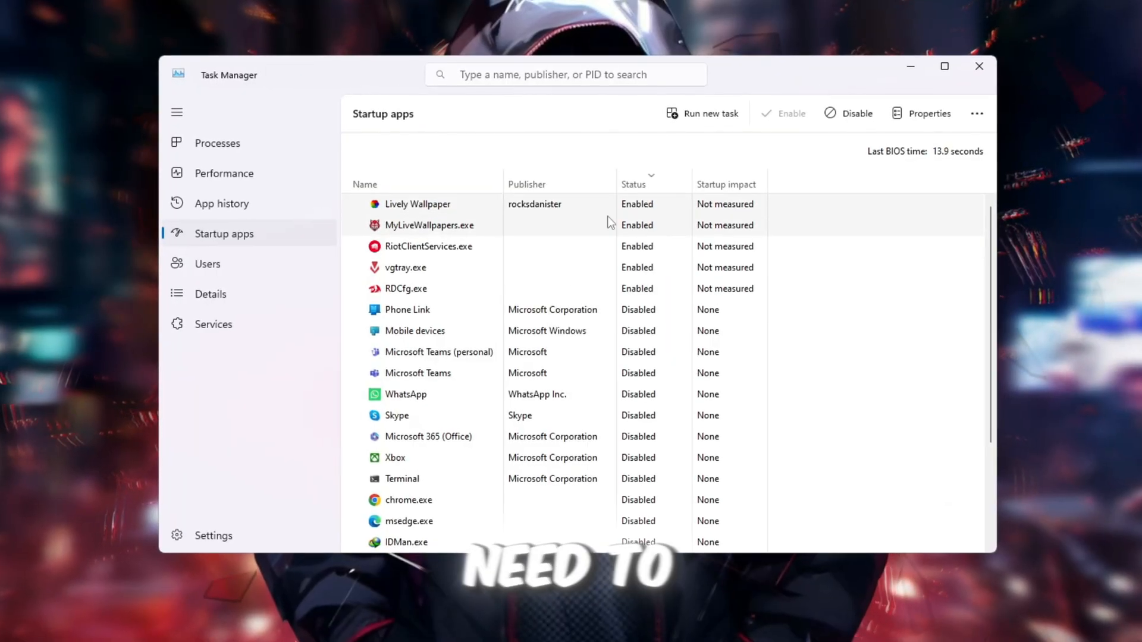
{"action": "right_click", "coordinate": [428, 225]}
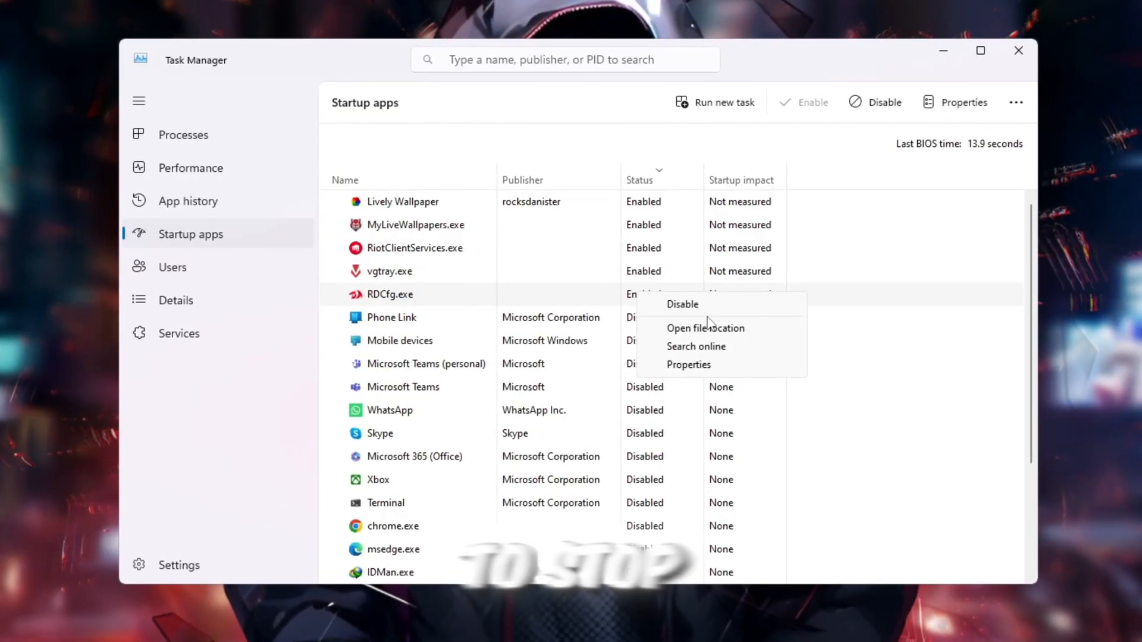
{"action": "scroll", "scroll_direction": "down", "scroll_amount": 3}
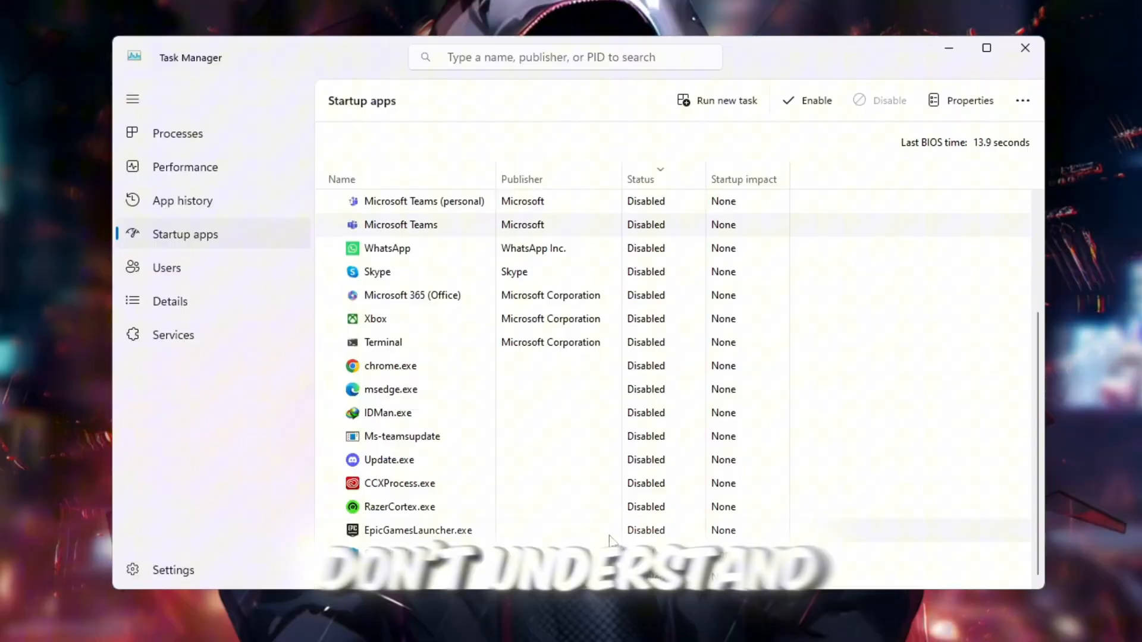
{"action": "scroll", "scroll_direction": "up", "scroll_amount": 3}
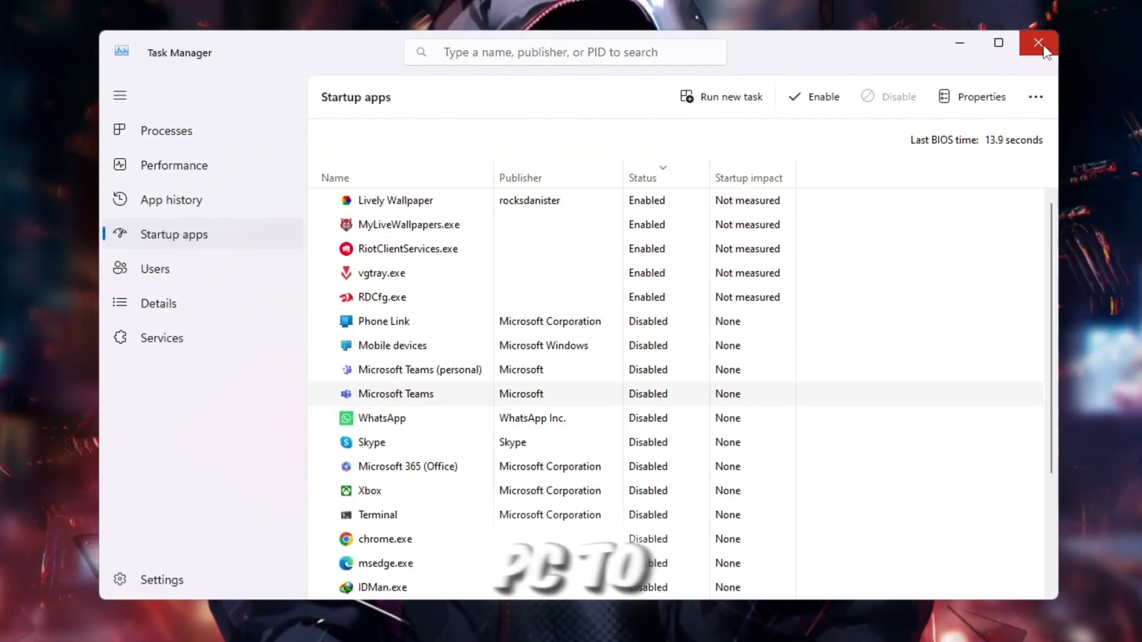
{"action": "left_click", "coordinate": [1039, 43]}
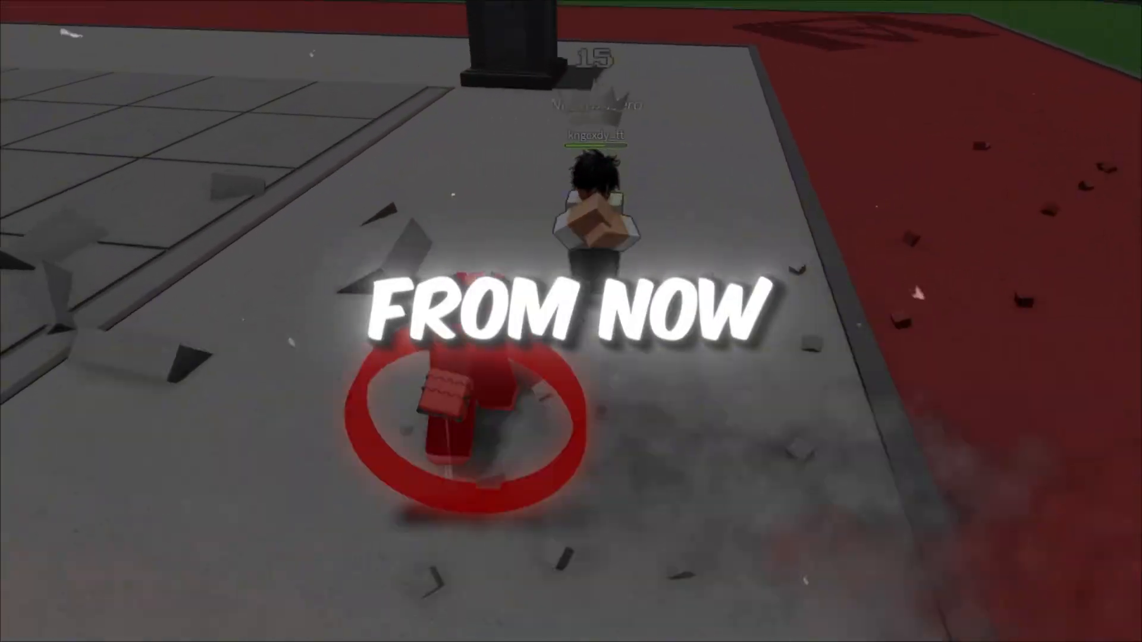